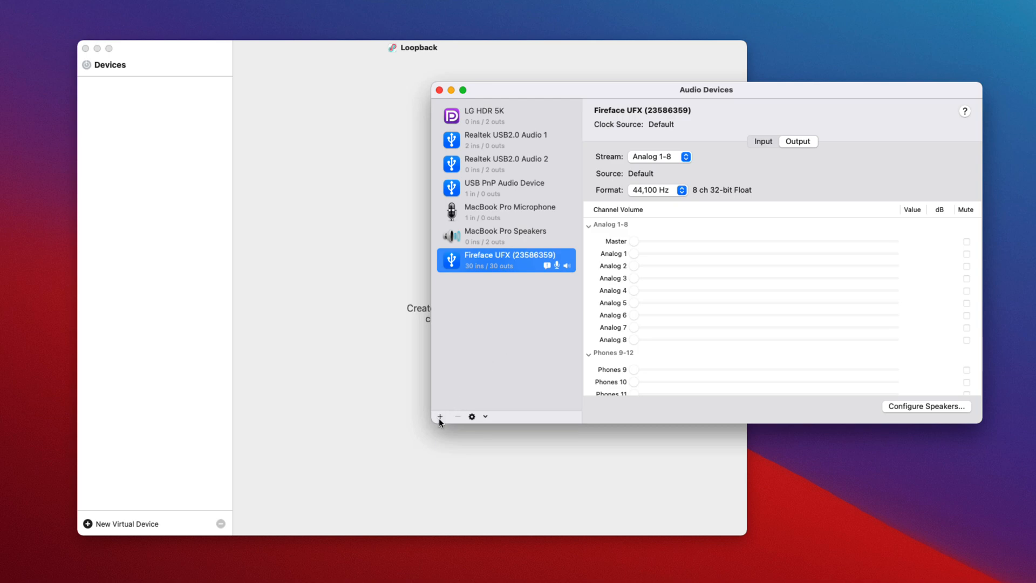
# Reach the Audio section of Zoom's Settings
pyautogui.click(484, 417)
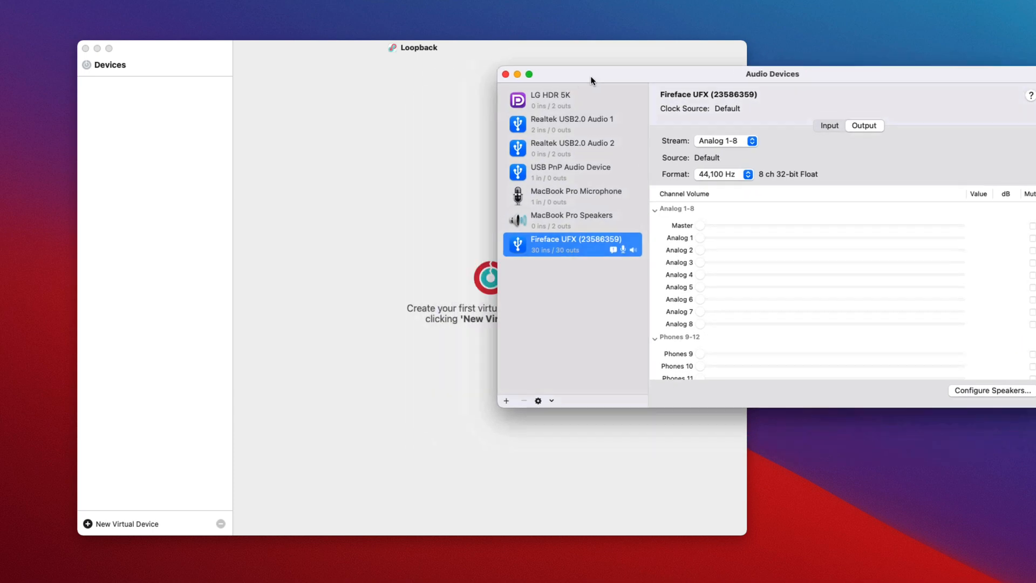
pyautogui.click(506, 75)
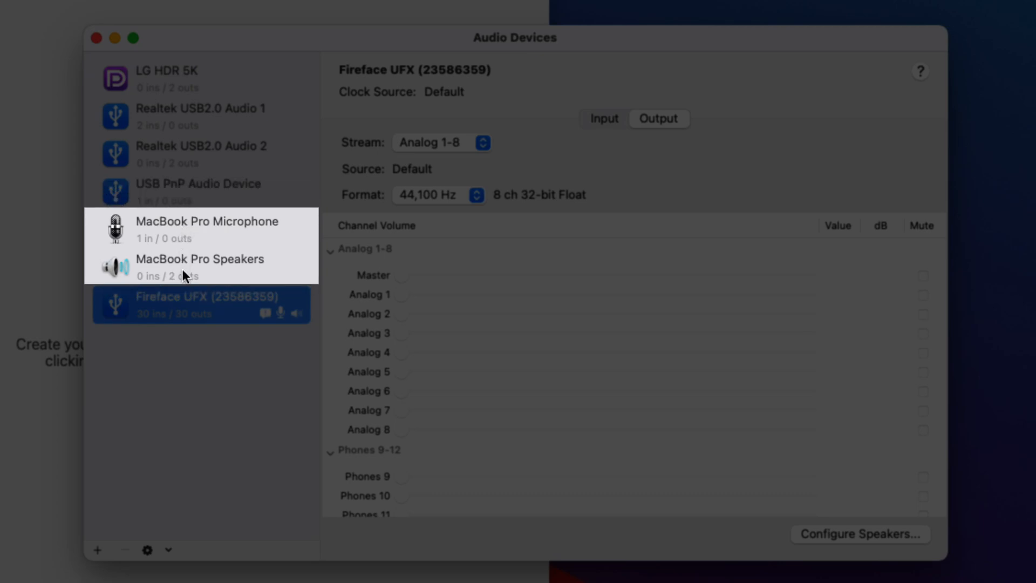
pyautogui.click(201, 305)
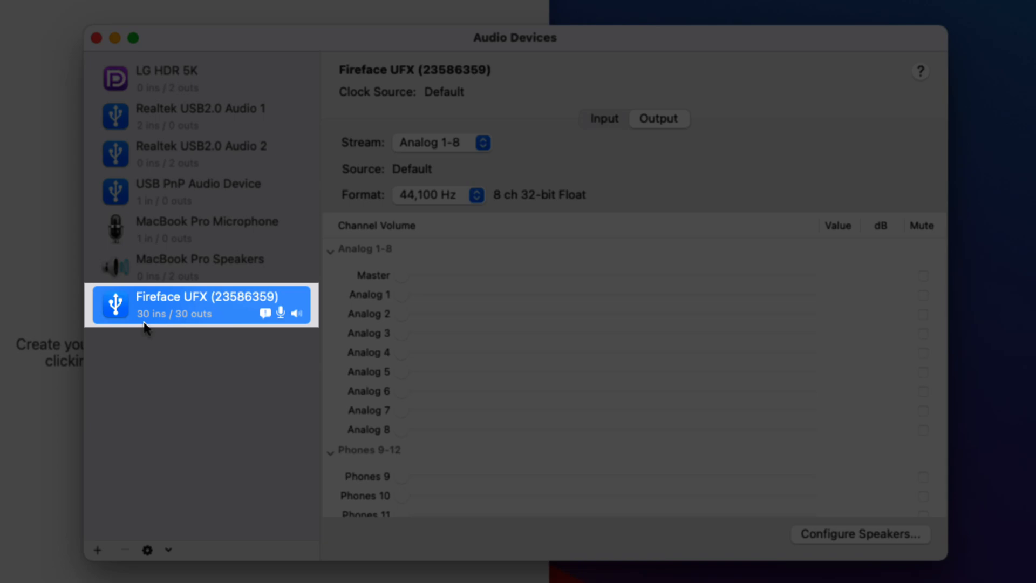
pyautogui.moveTo(205, 333)
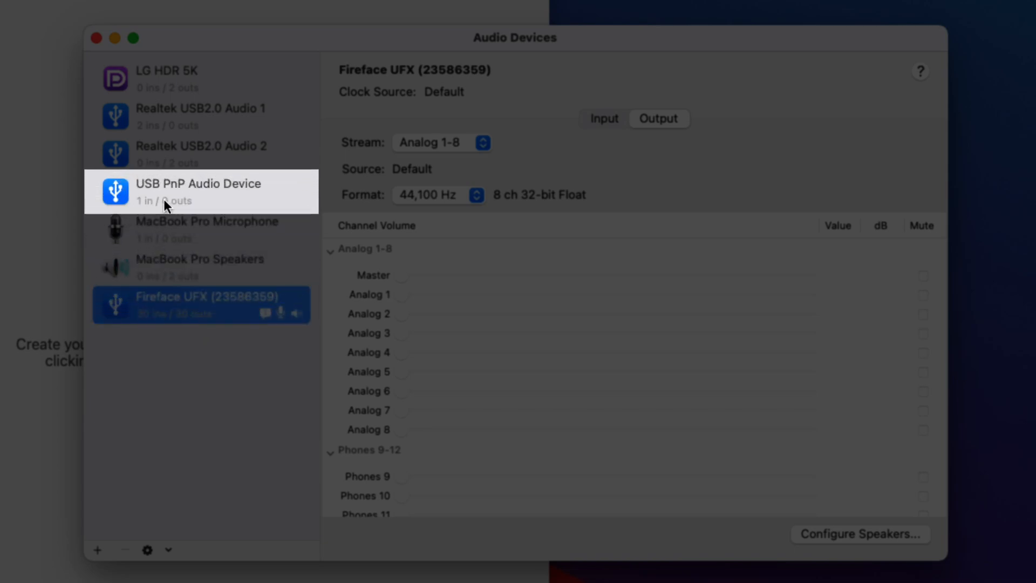
pyautogui.moveTo(195, 195)
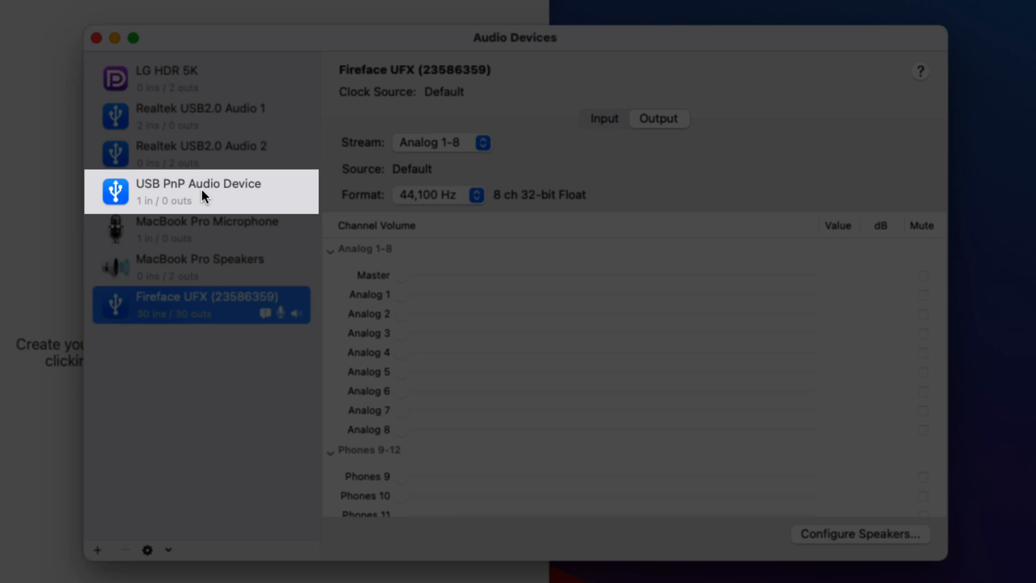
pyautogui.moveTo(202, 196)
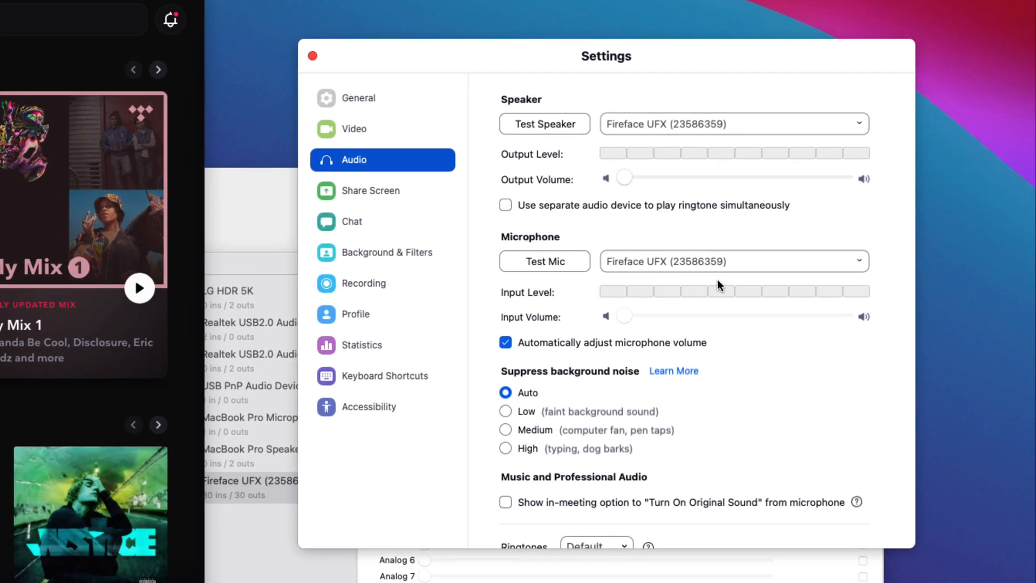
# Choose USB PnP Audio Device as Zoom's microphone, keeping Fireface UFX as speaker
pyautogui.click(732, 260)
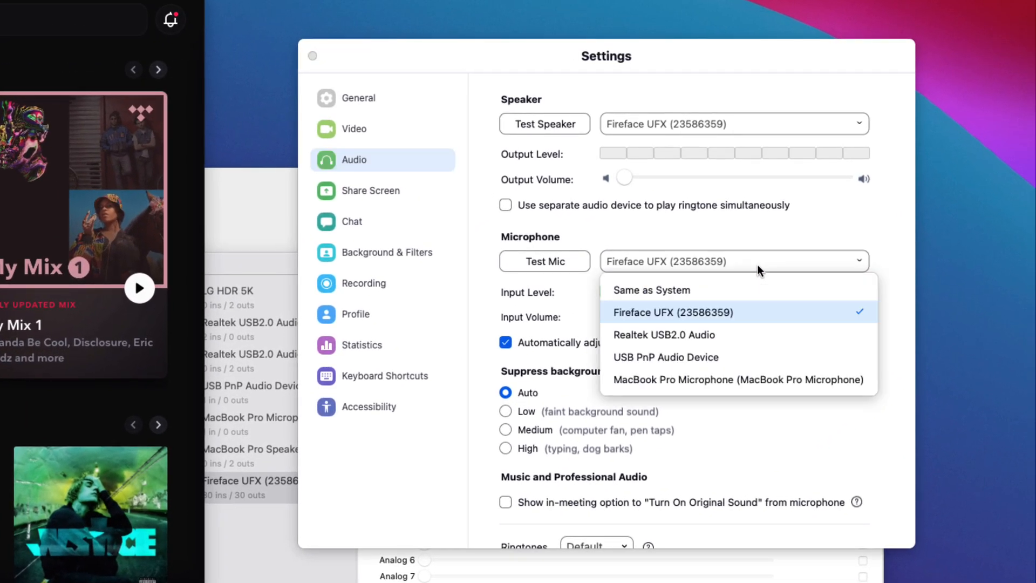
pyautogui.moveTo(687, 357)
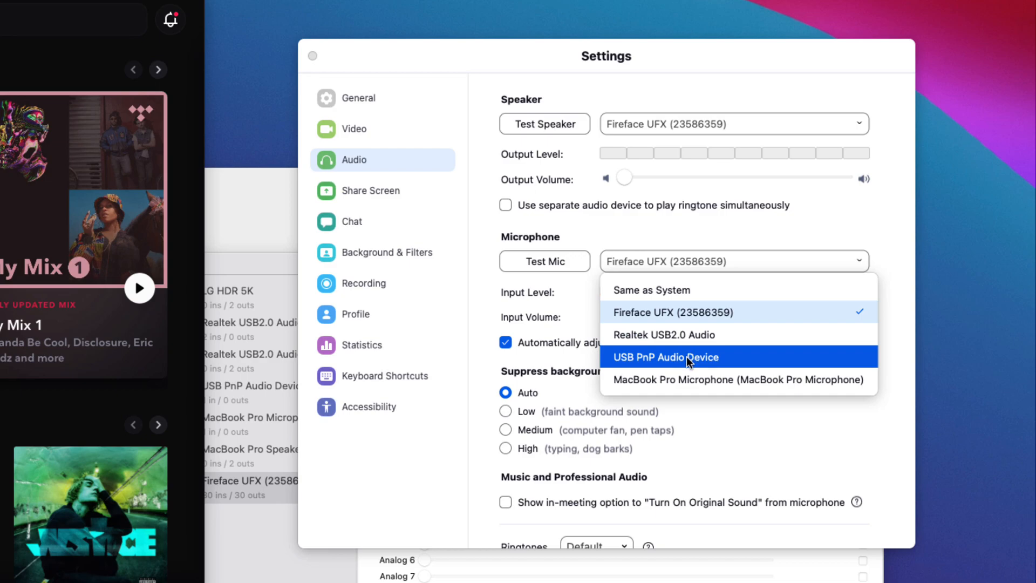
pyautogui.click(665, 358)
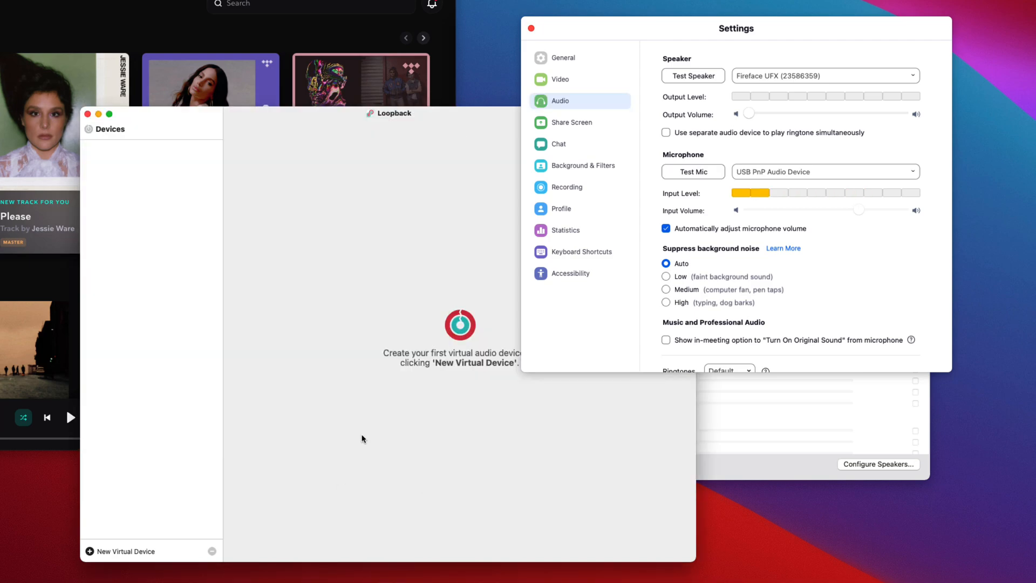
# Move the Zoom settings aside so the empty Loopback window comes forward
pyautogui.moveTo(736, 28); pyautogui.dragTo(923, 105)
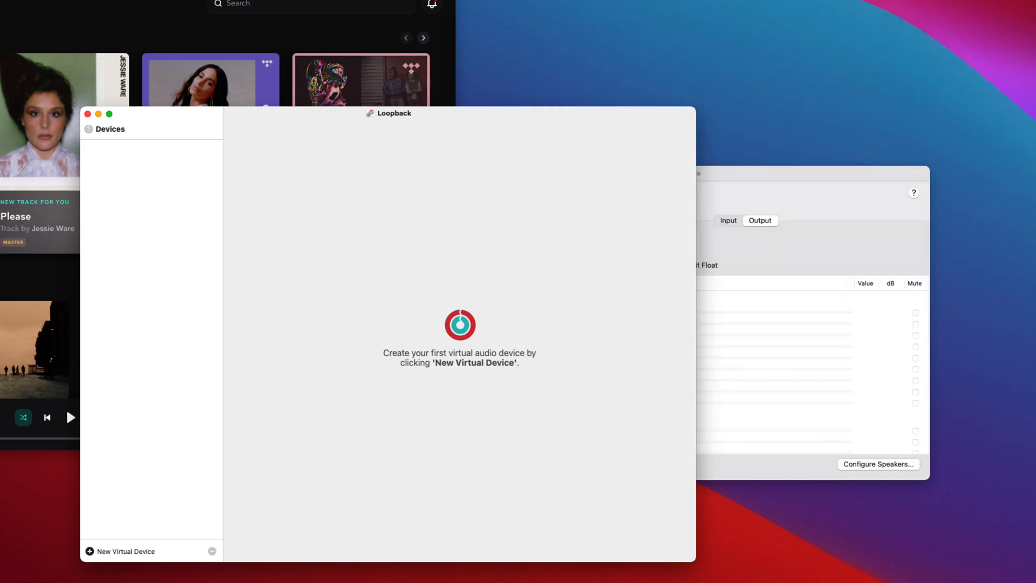
pyautogui.moveTo(156, 9)
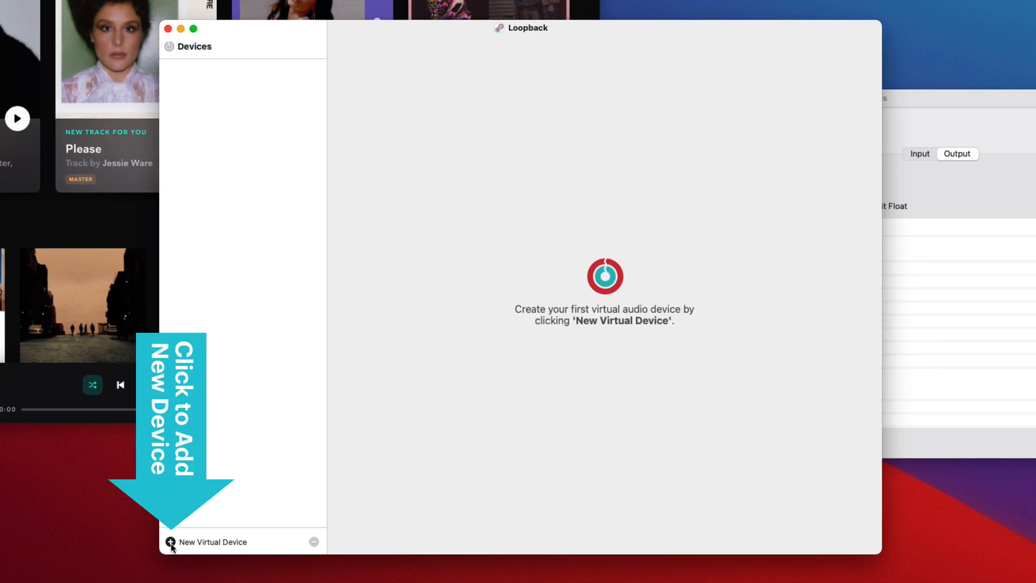
# Create the virtual device Loopback Audio and delete its default Pass-Thru source
pyautogui.click(170, 542)
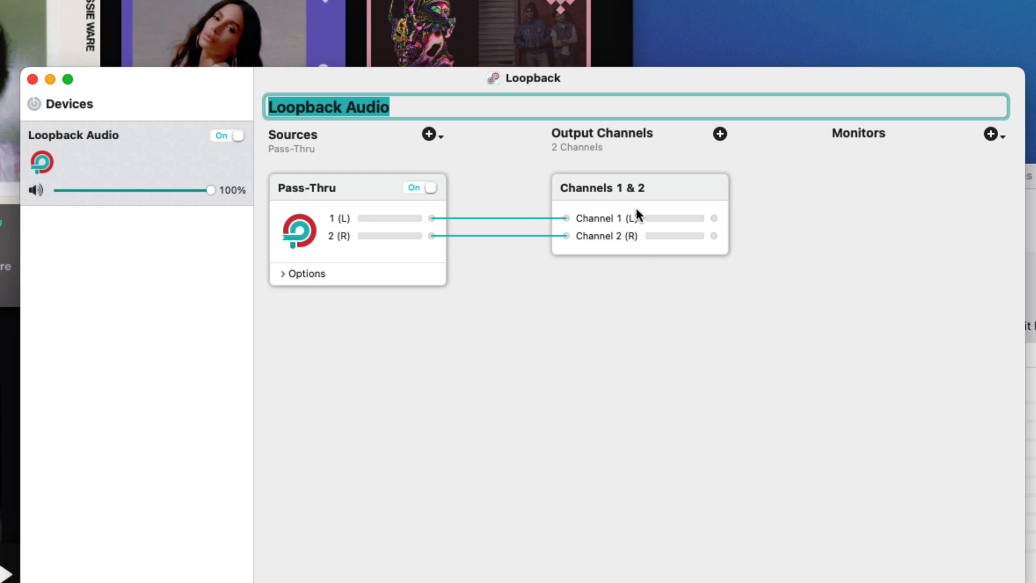
pyautogui.moveTo(408, 230)
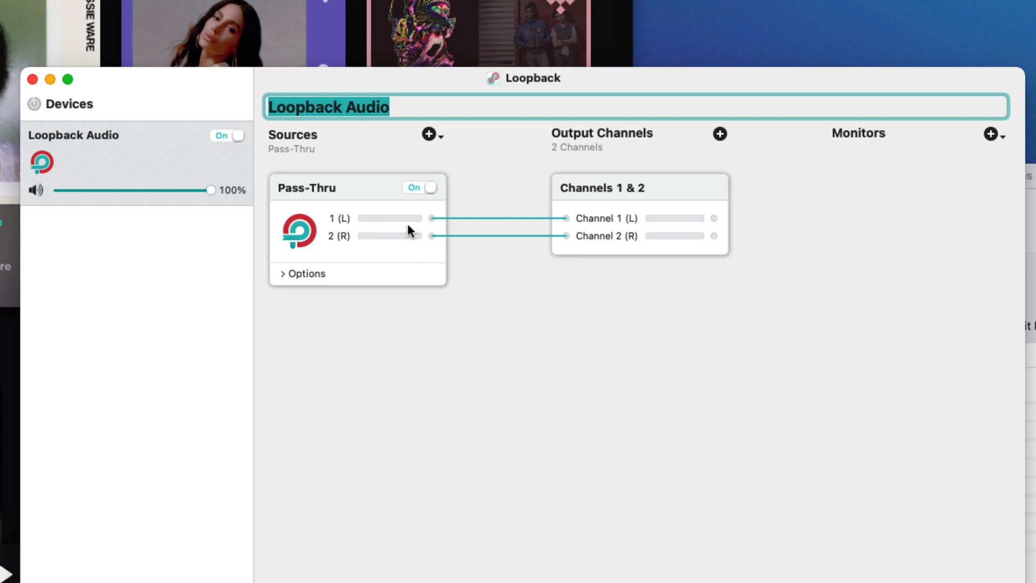
pyautogui.moveTo(357, 198)
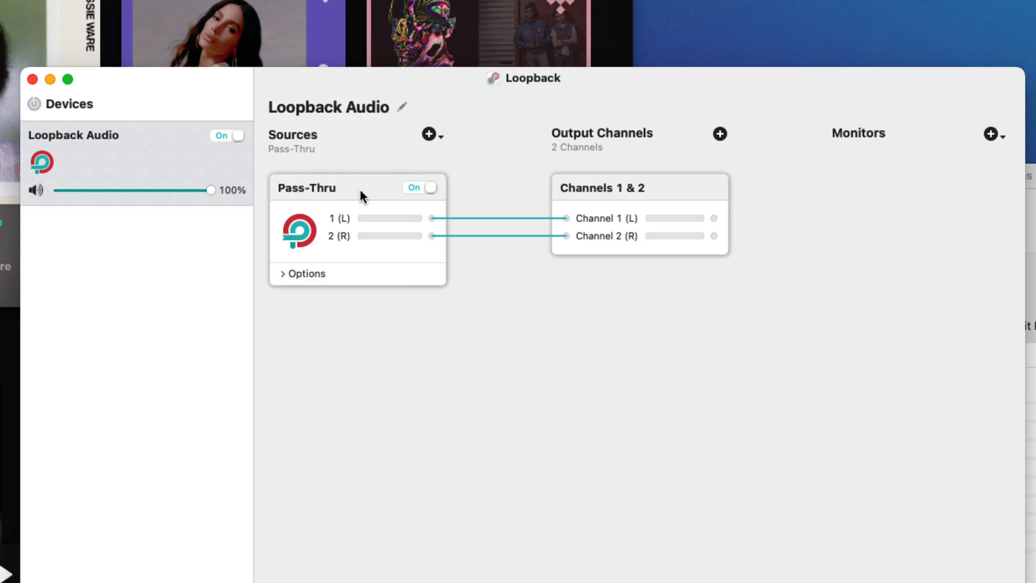
pyautogui.press('cmd+delete')
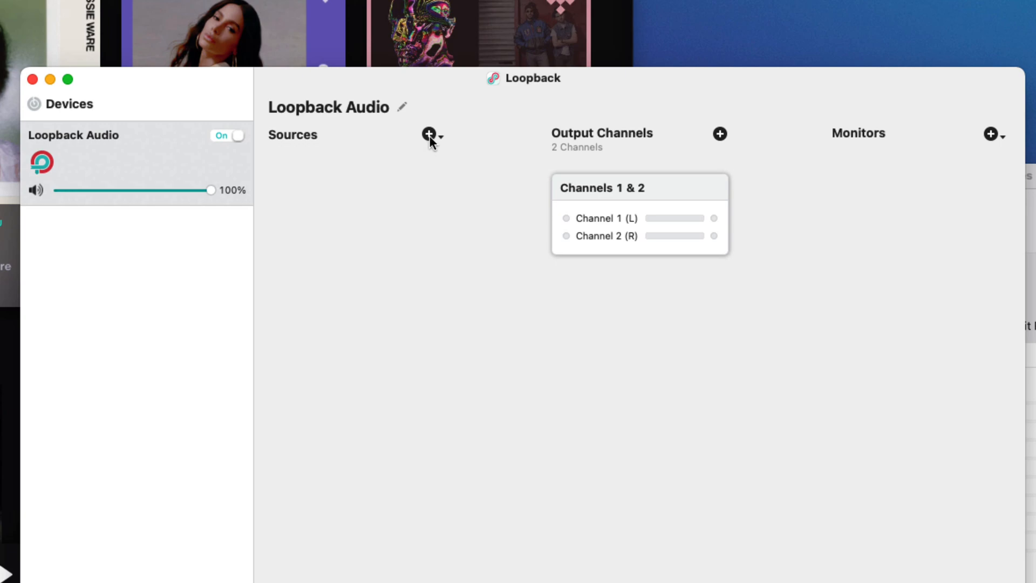
# Show the candidate sources for Loopback Audio: running apps like TIDAL and audio devices
pyautogui.click(429, 134)
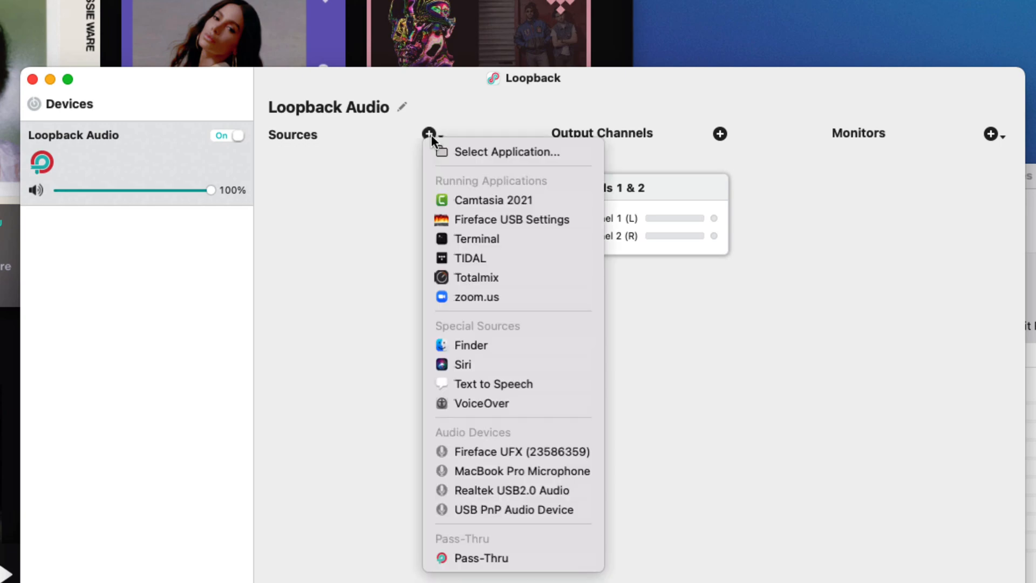
pyautogui.moveTo(466, 170)
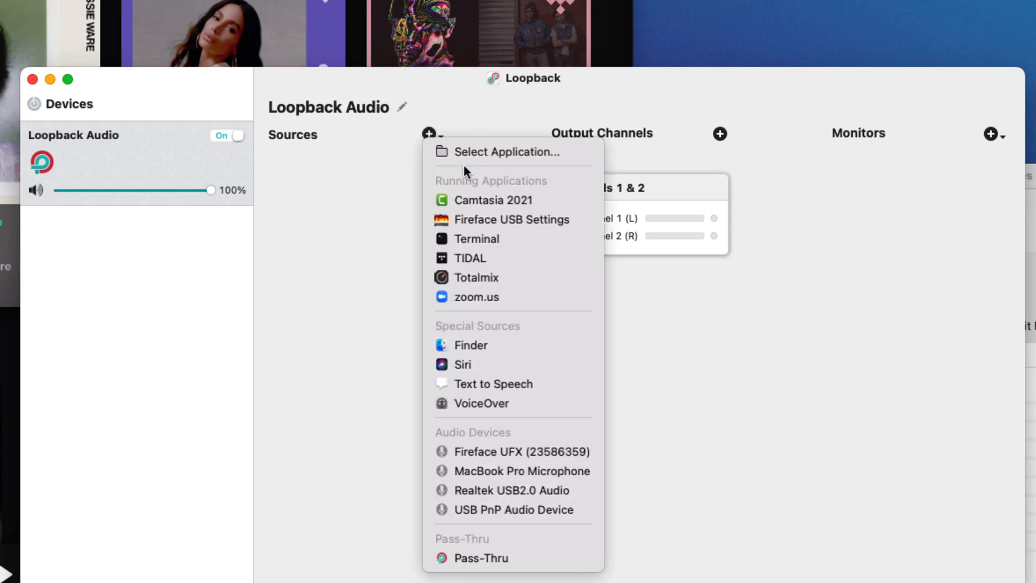
pyautogui.moveTo(512, 490)
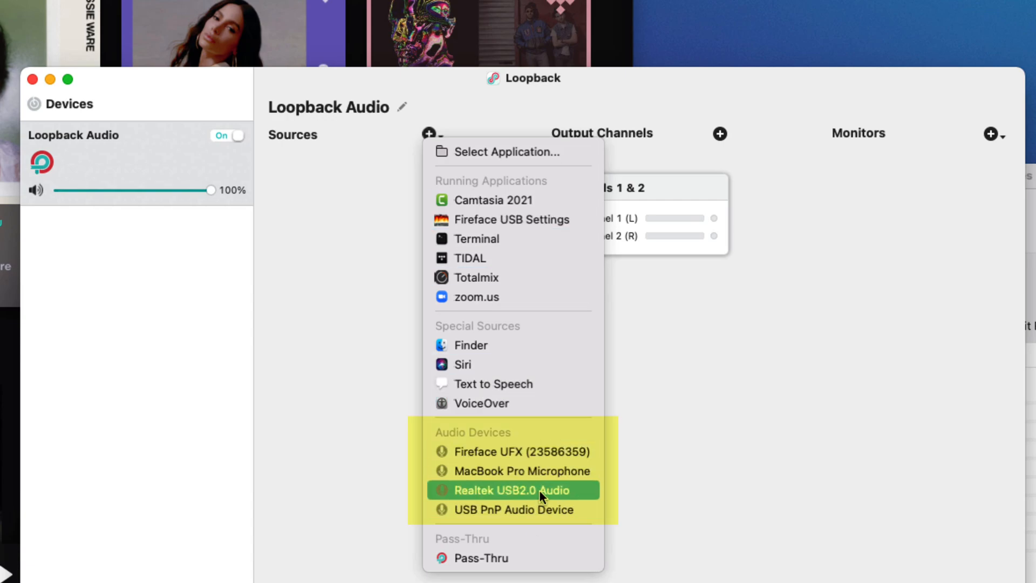
pyautogui.moveTo(509, 219)
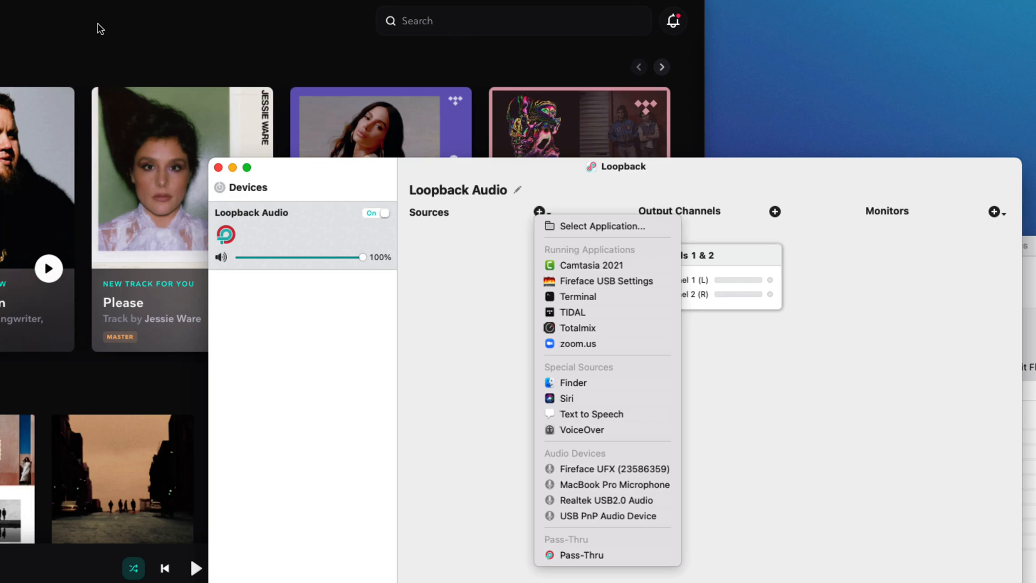
pyautogui.moveTo(606, 468)
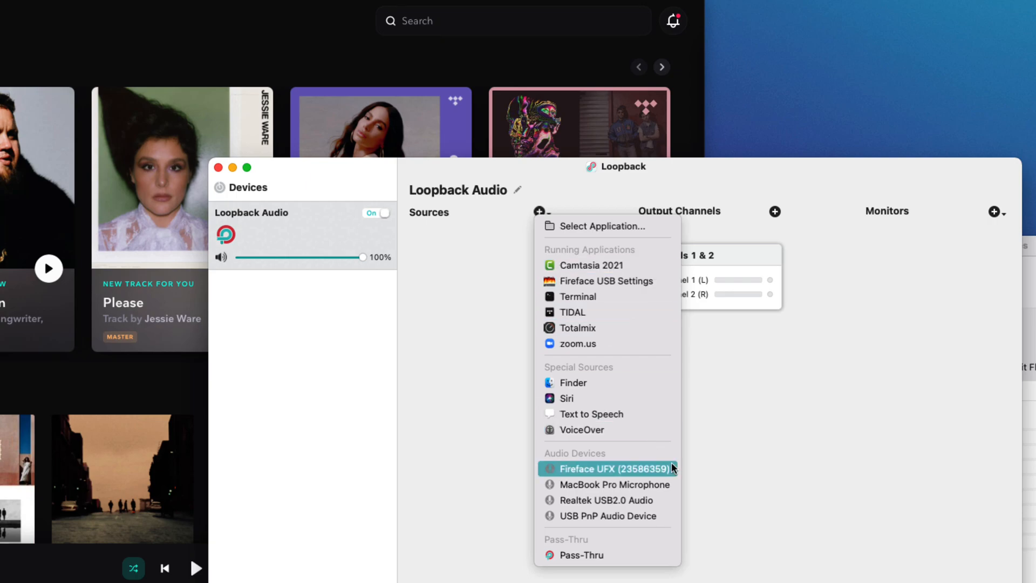
pyautogui.moveTo(607, 515)
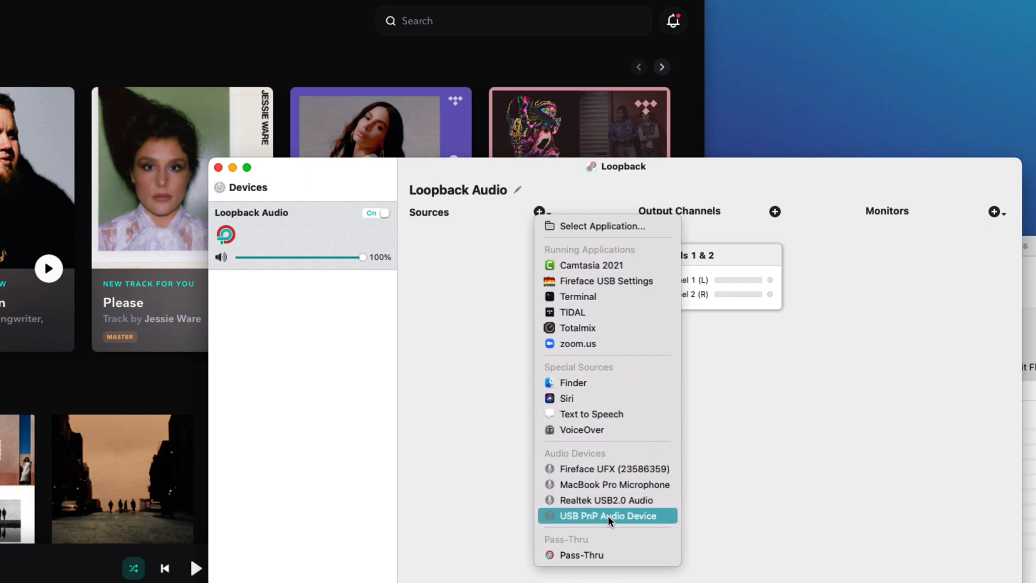
# Add the USB PnP Audio Device as source and rename the device ZOOMCALL
pyautogui.click(607, 516)
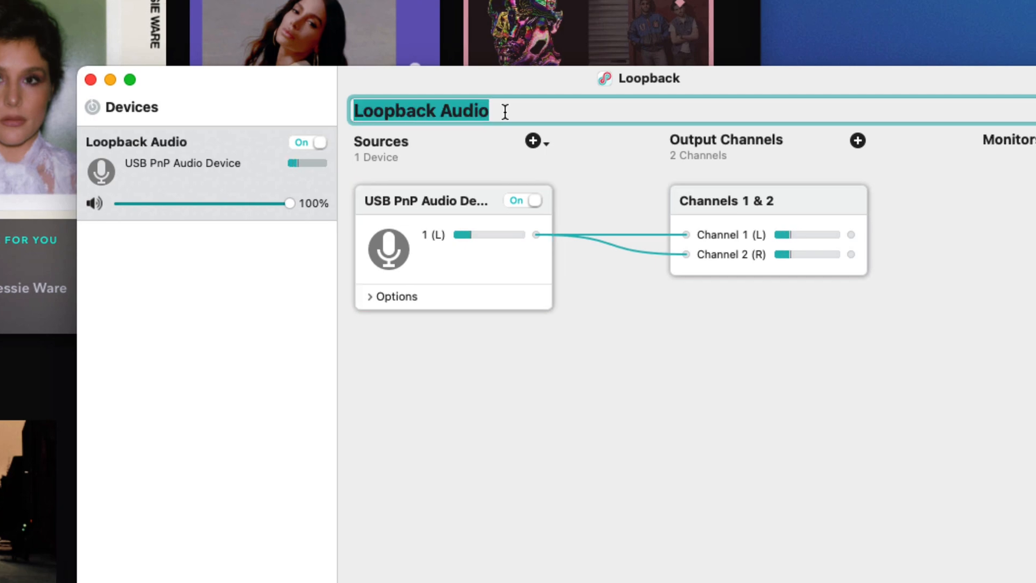
pyautogui.write('ZOOMC')
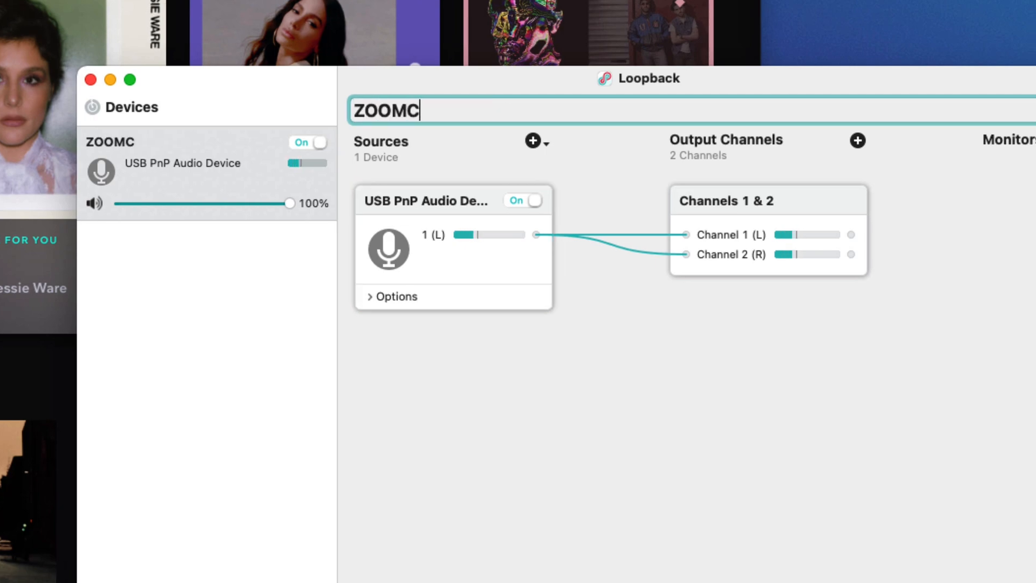
pyautogui.write('ALL')
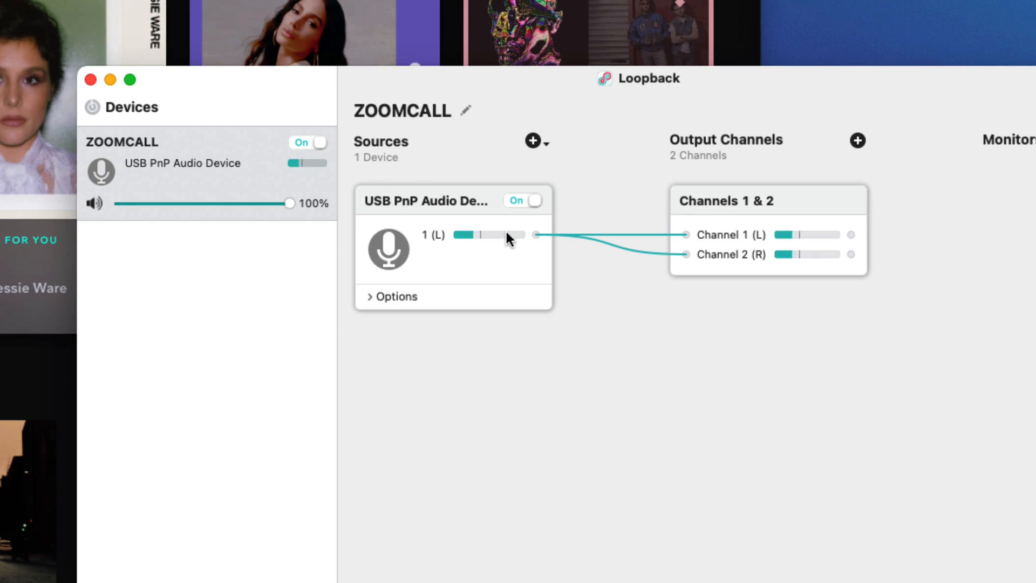
# Show the sources available to add to ZOOMCALL, including TIDAL
pyautogui.click(532, 140)
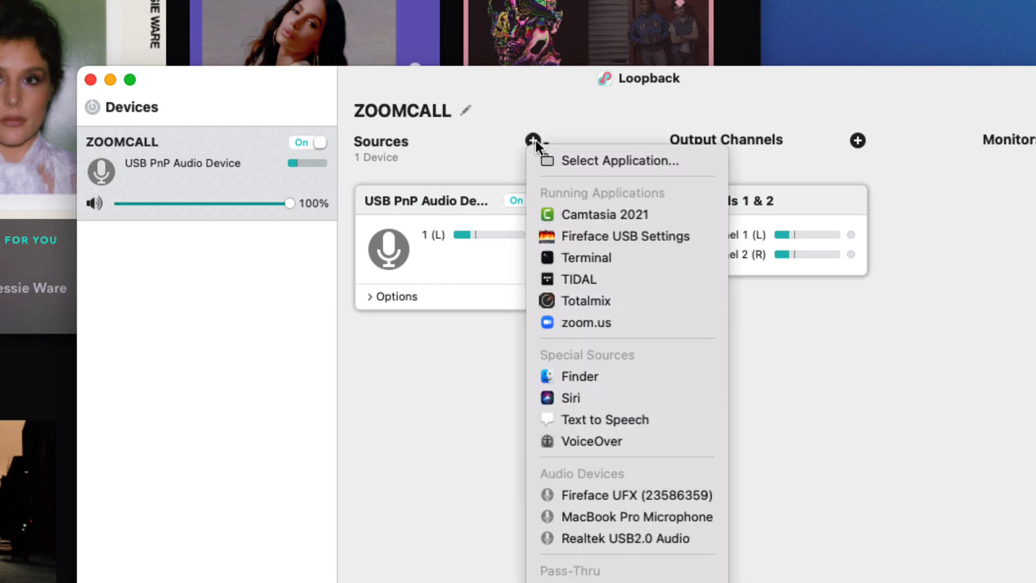
pyautogui.moveTo(578, 279)
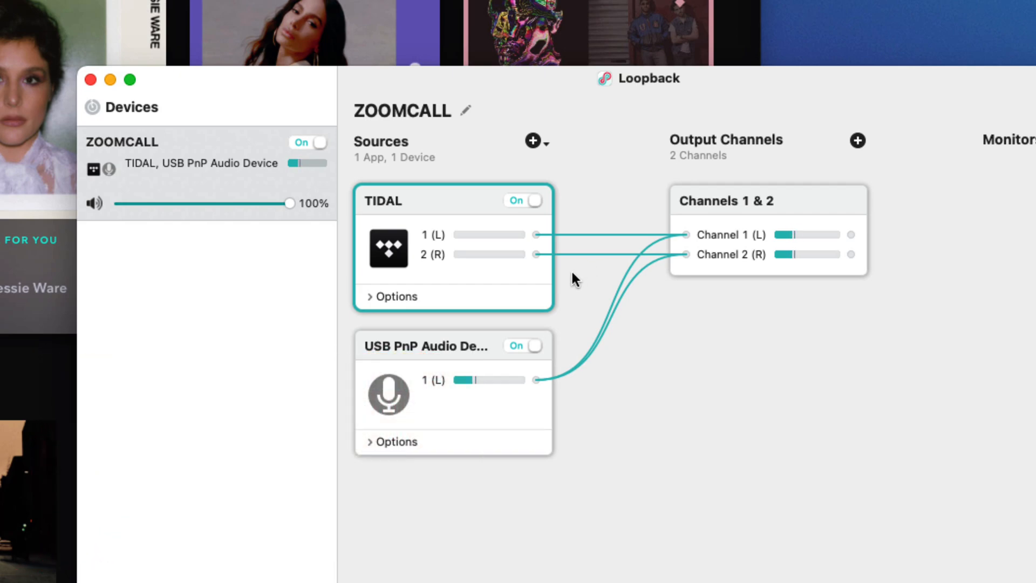
pyautogui.moveTo(482, 323)
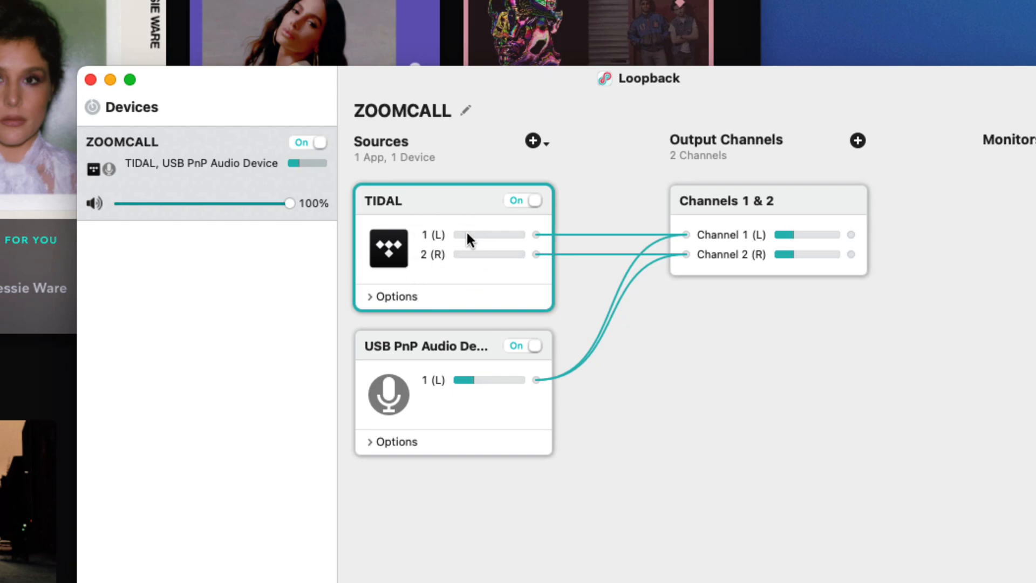
pyautogui.moveTo(470, 229)
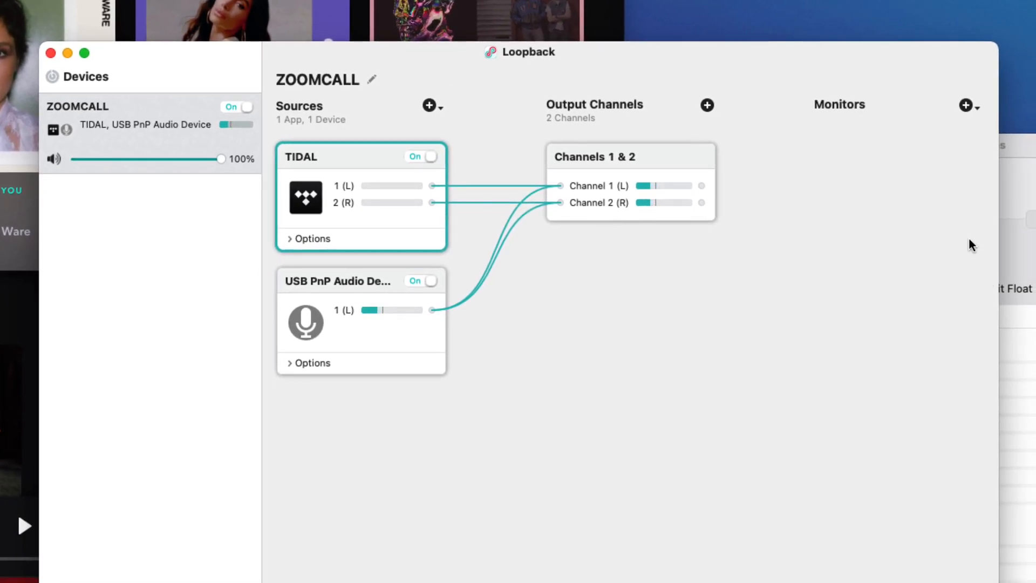
pyautogui.moveTo(865, 239)
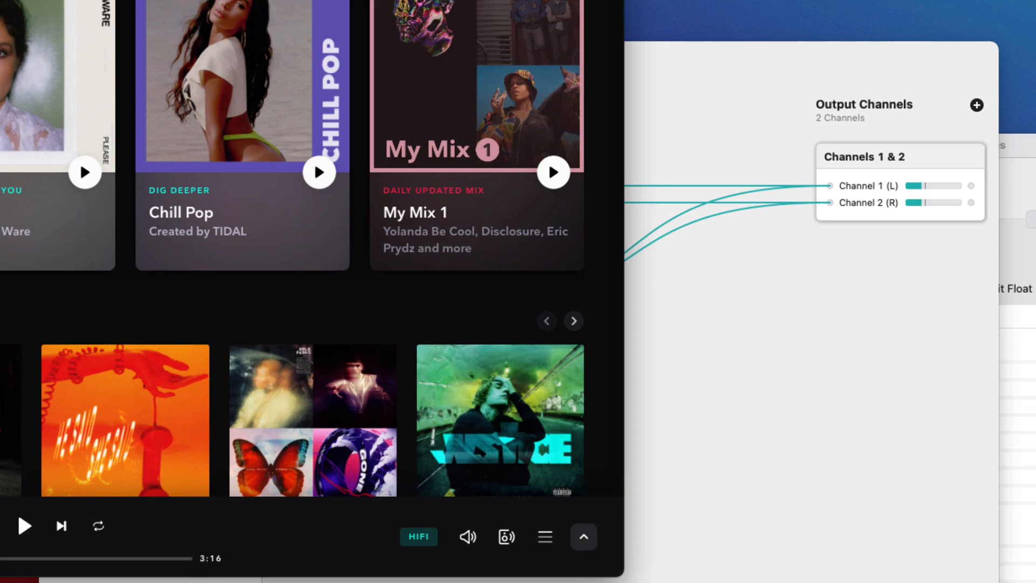
pyautogui.moveTo(25, 526)
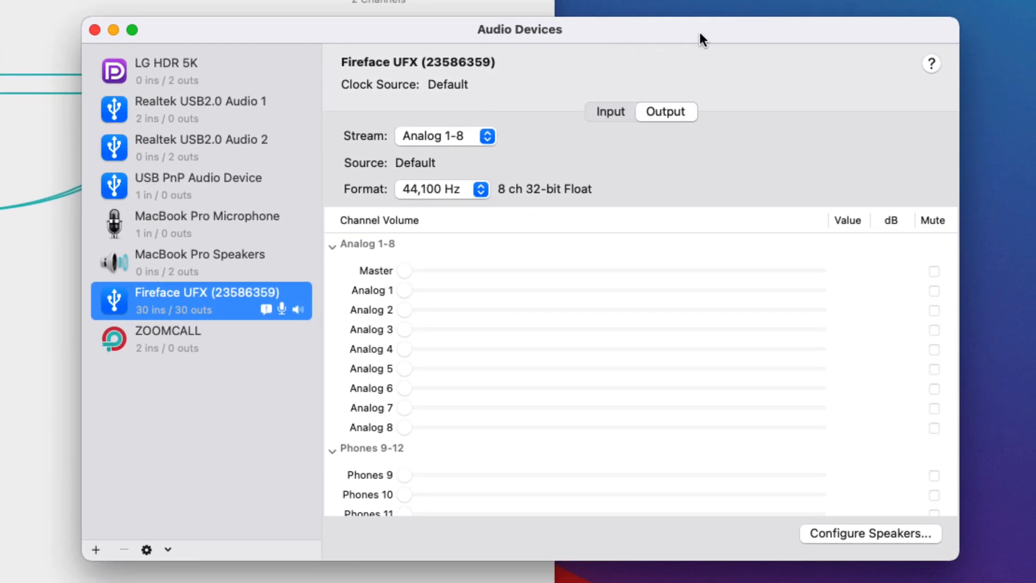
pyautogui.moveTo(175, 349)
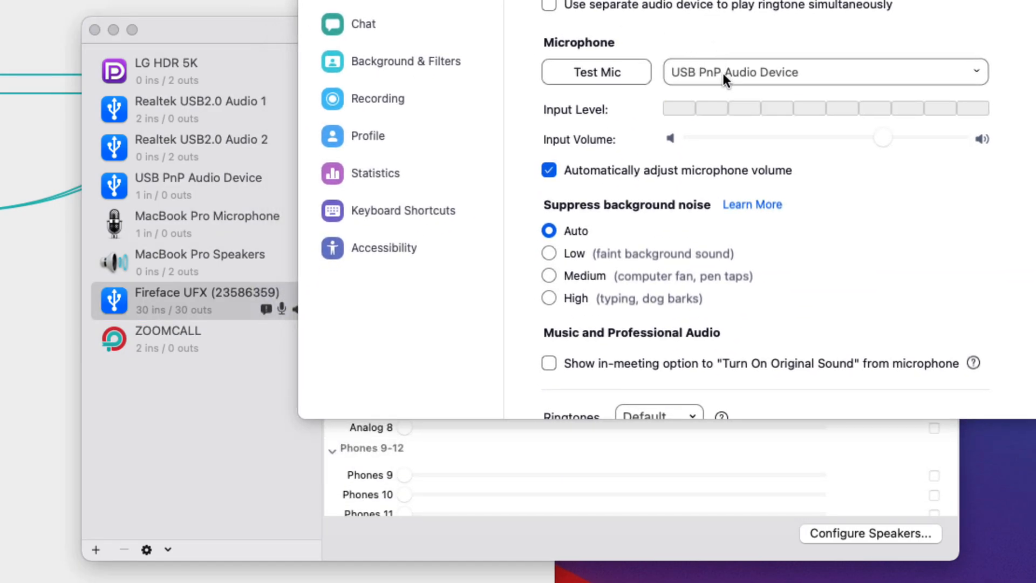
# Choose ZOOMCALL as Zoom's microphone for meetings
pyautogui.click(825, 73)
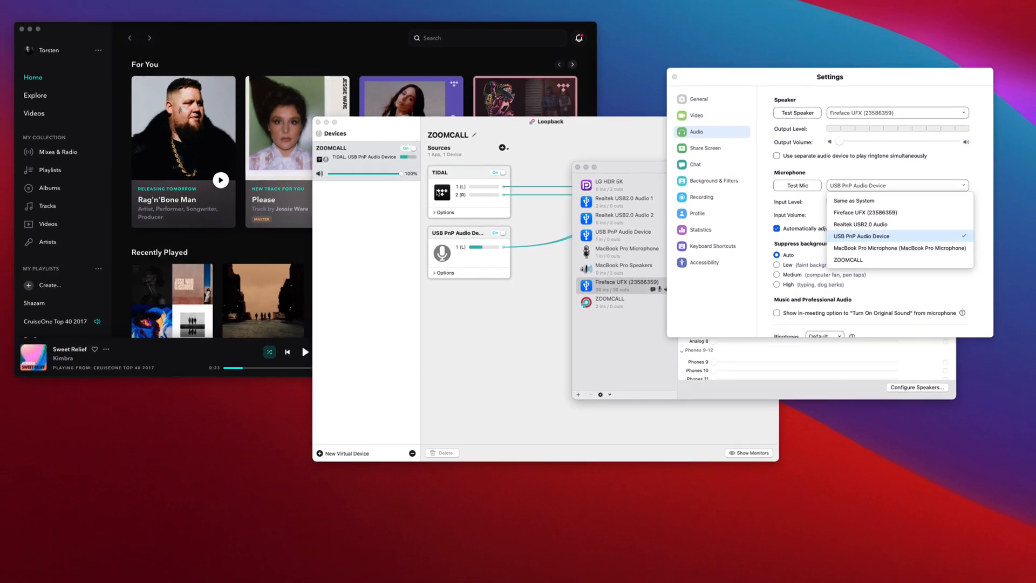
pyautogui.click(861, 237)
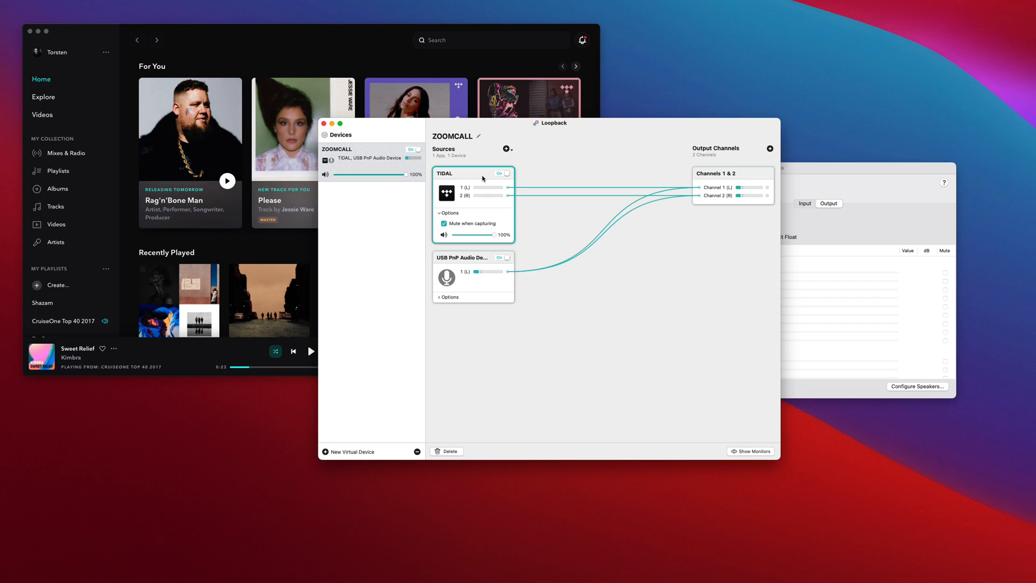
pyautogui.moveTo(402, 104)
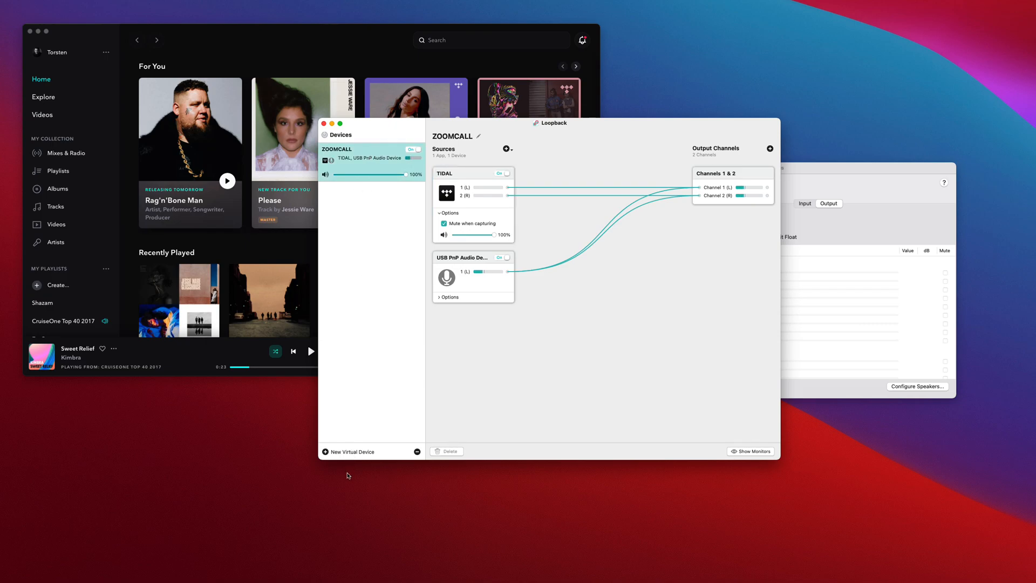
# Delete the ZOOMCALL virtual device and move the Loopback window aside
pyautogui.click(446, 451)
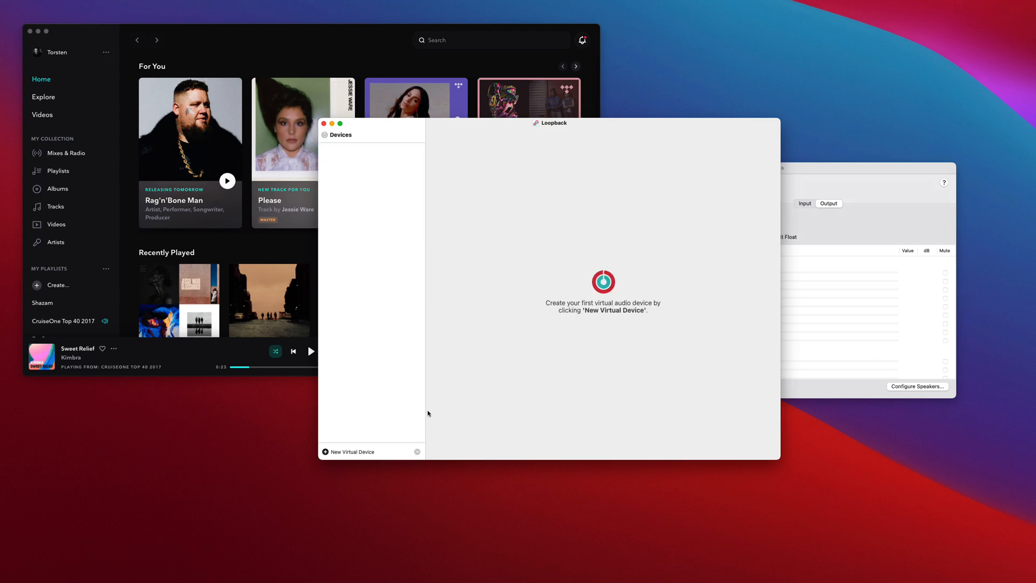
pyautogui.moveTo(532, 222)
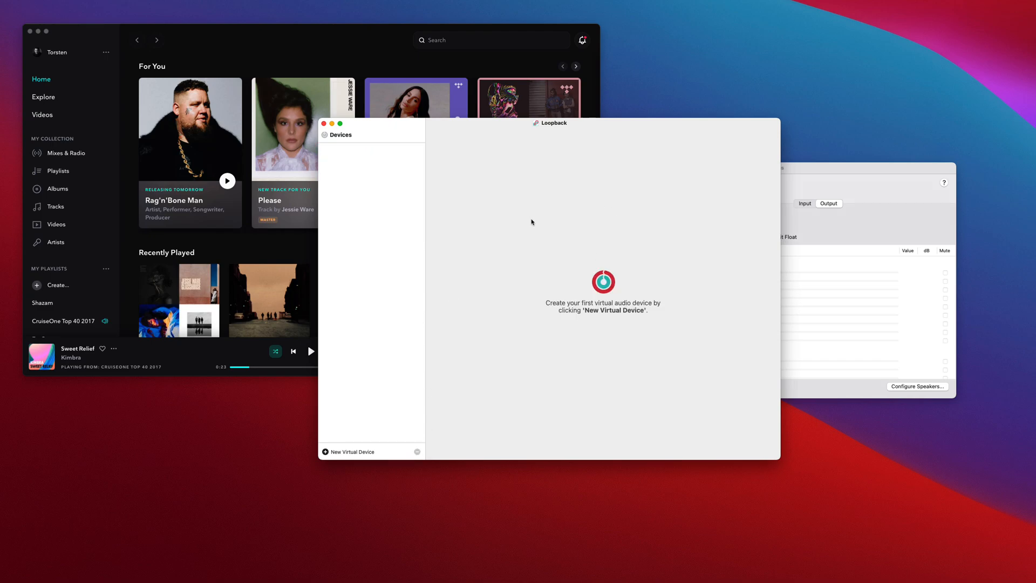
pyautogui.moveTo(381, 224)
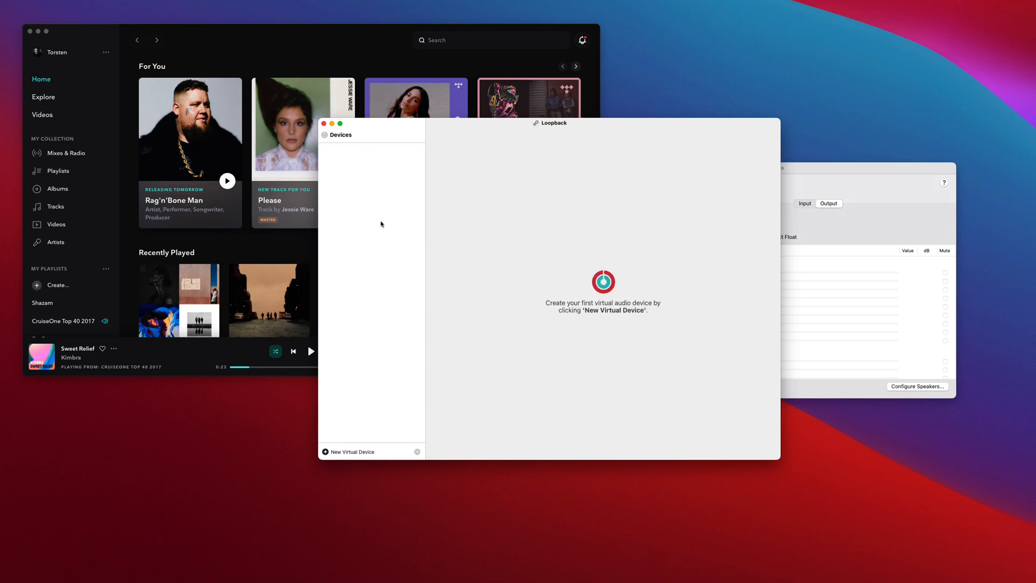
pyautogui.moveTo(548, 122); pyautogui.dragTo(529, 131)
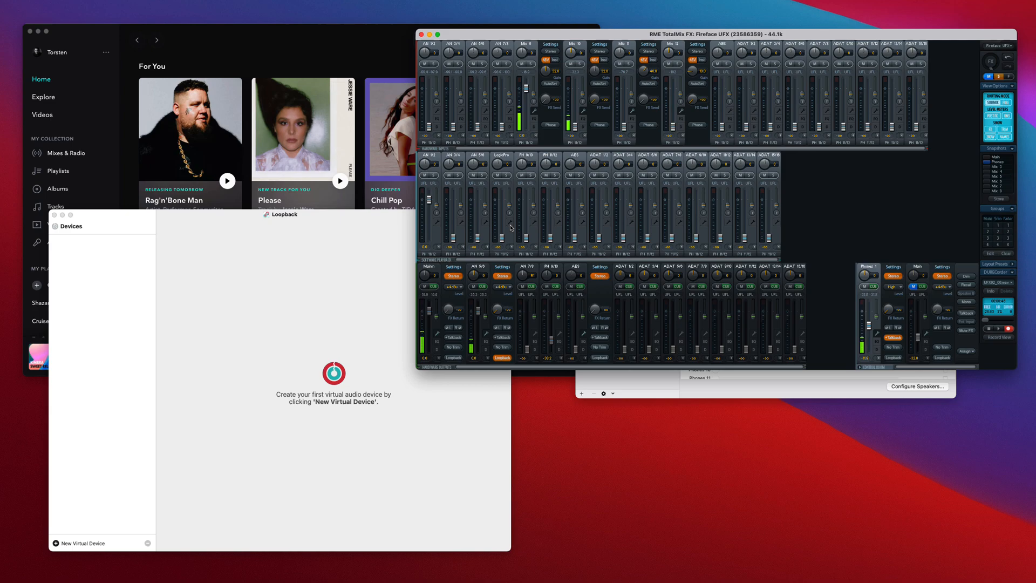
pyautogui.moveTo(602, 416)
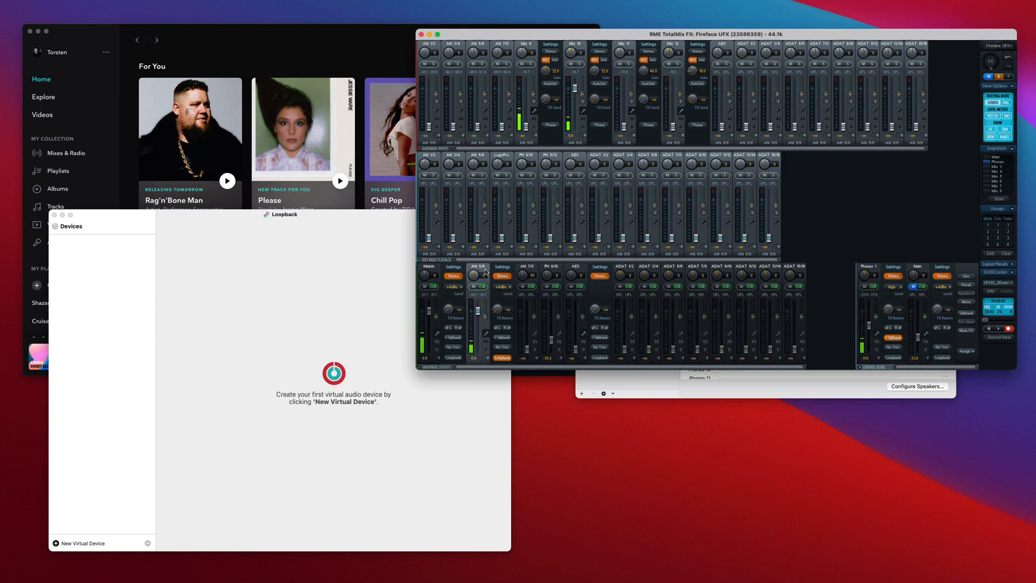
pyautogui.moveTo(449, 374)
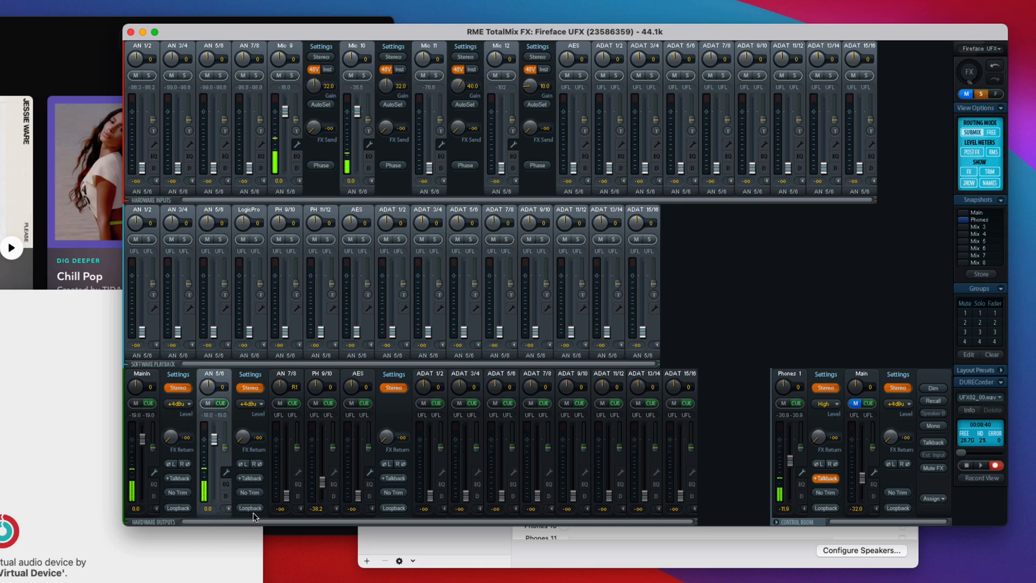
# Select the AN 5/6 hardware output as the active submix in TotalMix FX
pyautogui.click(249, 508)
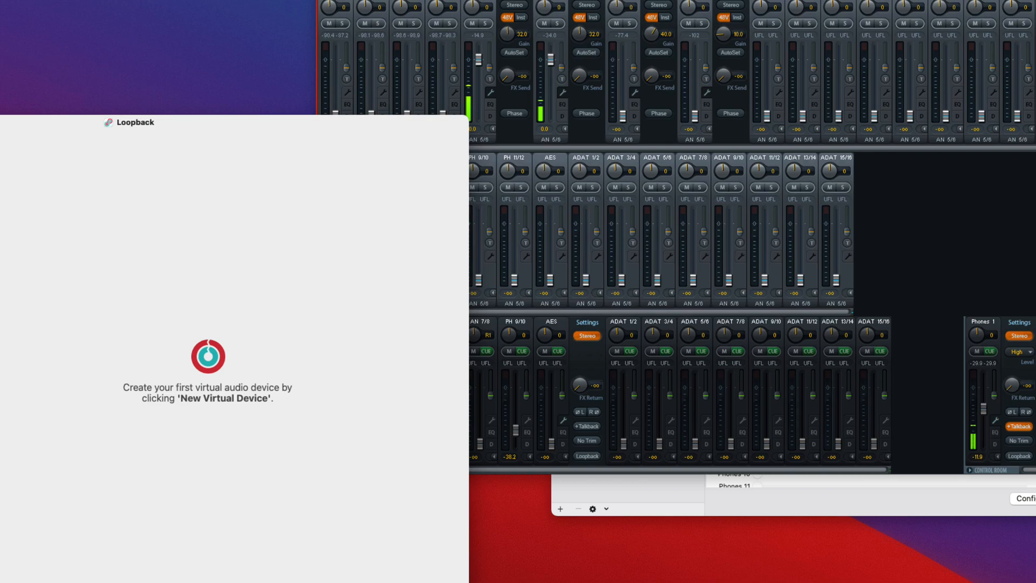
pyautogui.click(127, 526)
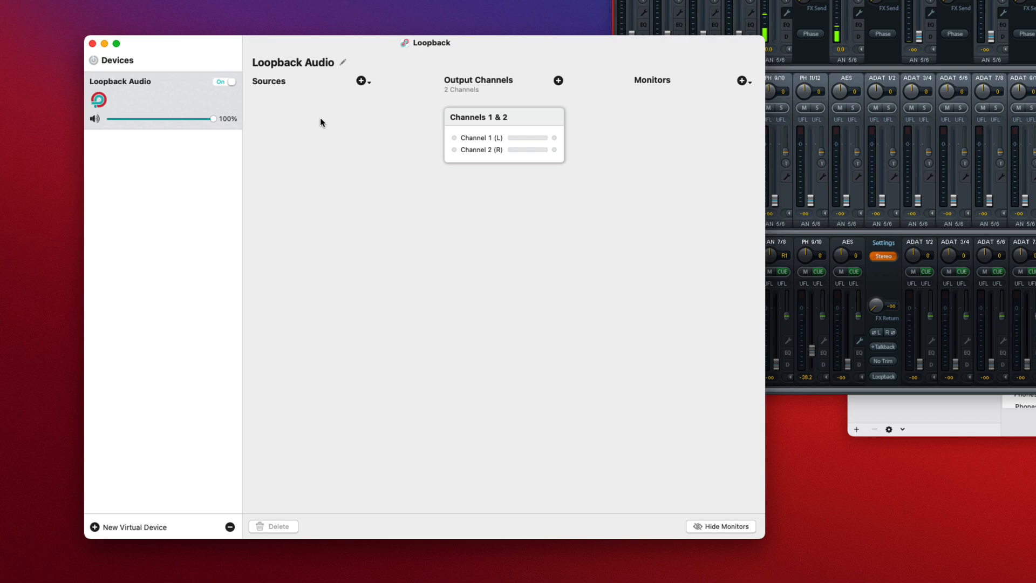
# Add the Fireface UFX as source of Loopback Audio and enable loopback on AN 5/6
pyautogui.click(359, 81)
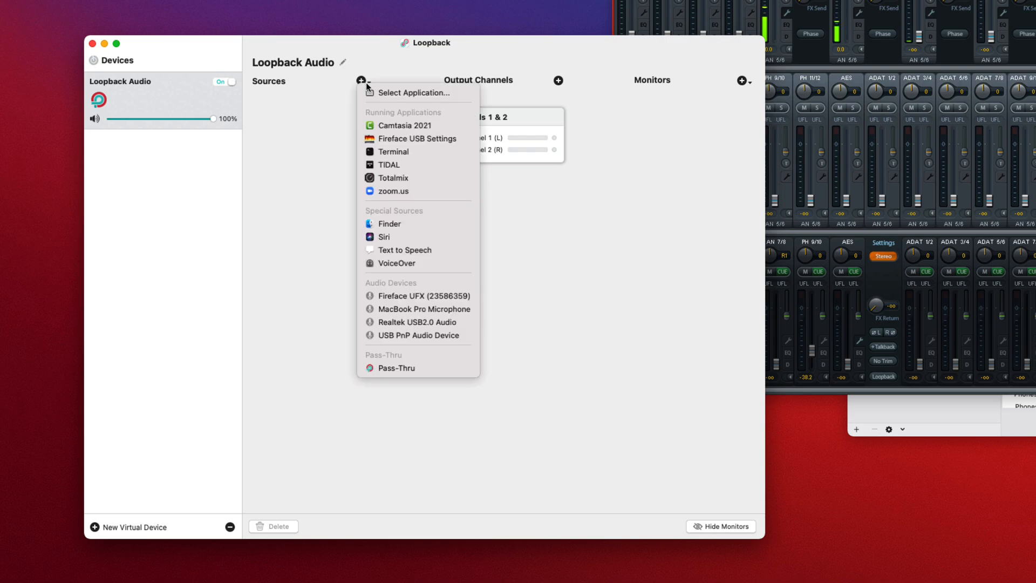
pyautogui.moveTo(429, 292)
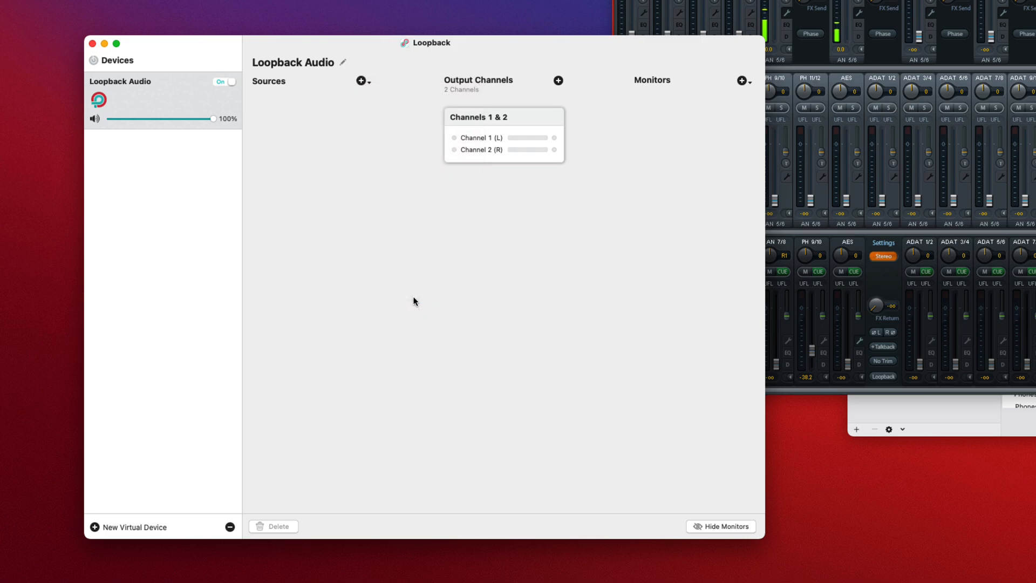
pyautogui.click(360, 81)
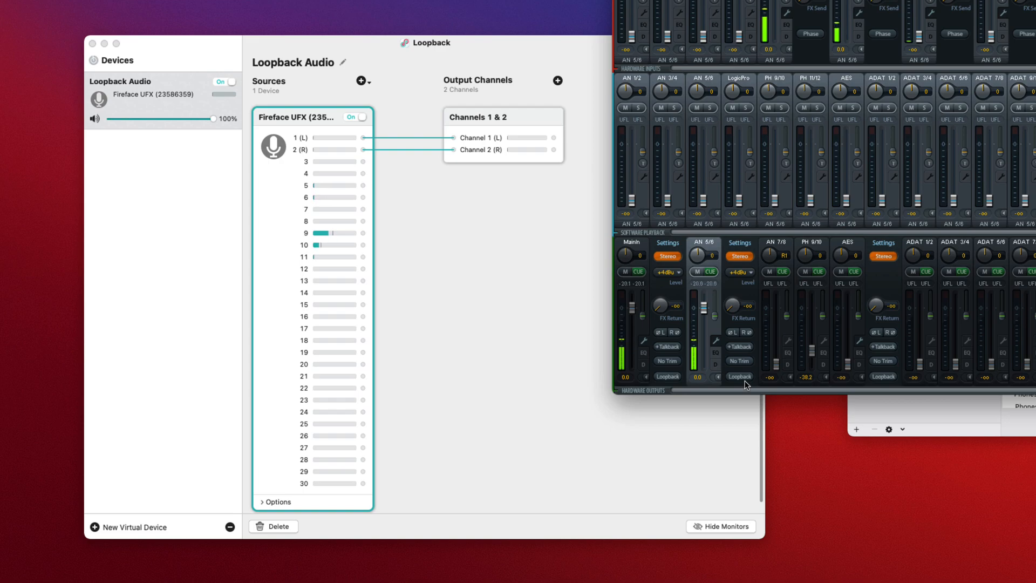
pyautogui.click(738, 377)
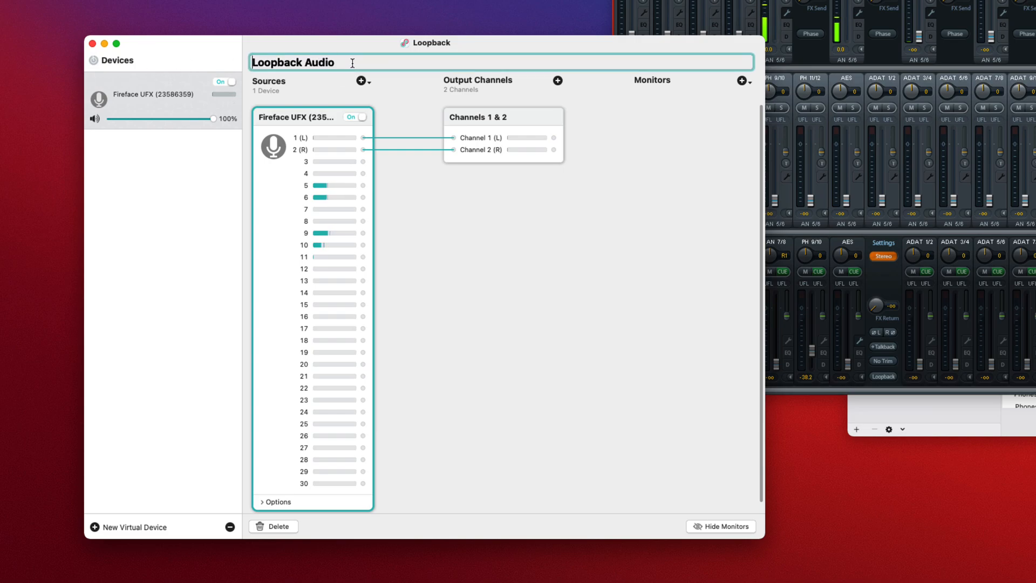
# Name the Fireface-fed virtual device 'RME 5&6'
pyautogui.write('RME')
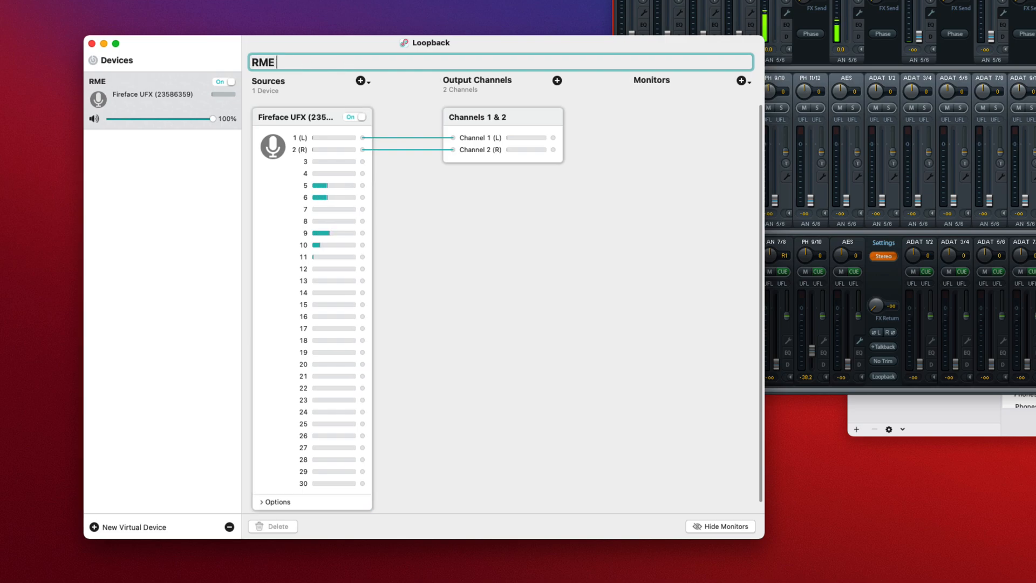
pyautogui.write('5&')
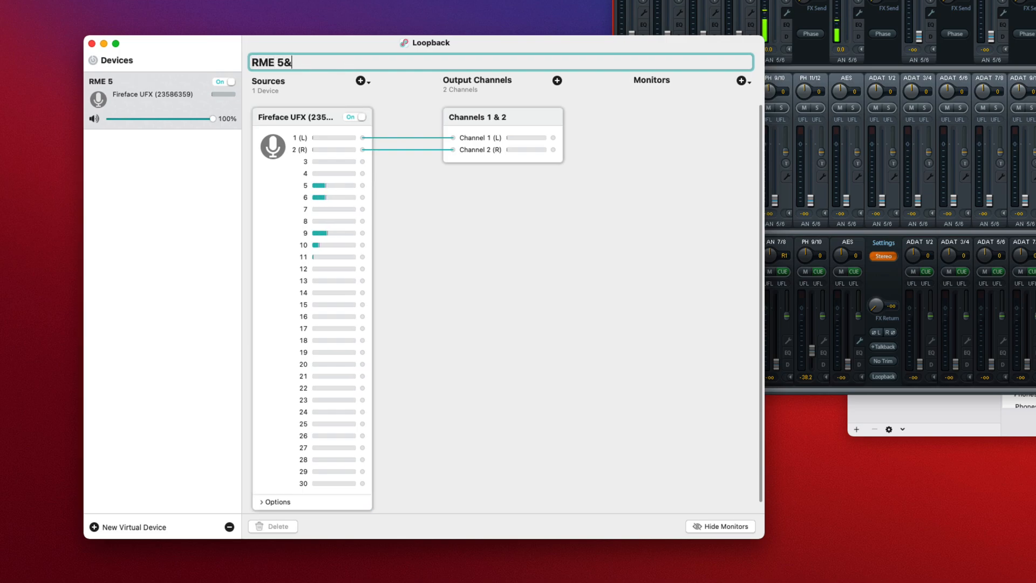
pyautogui.write('6')
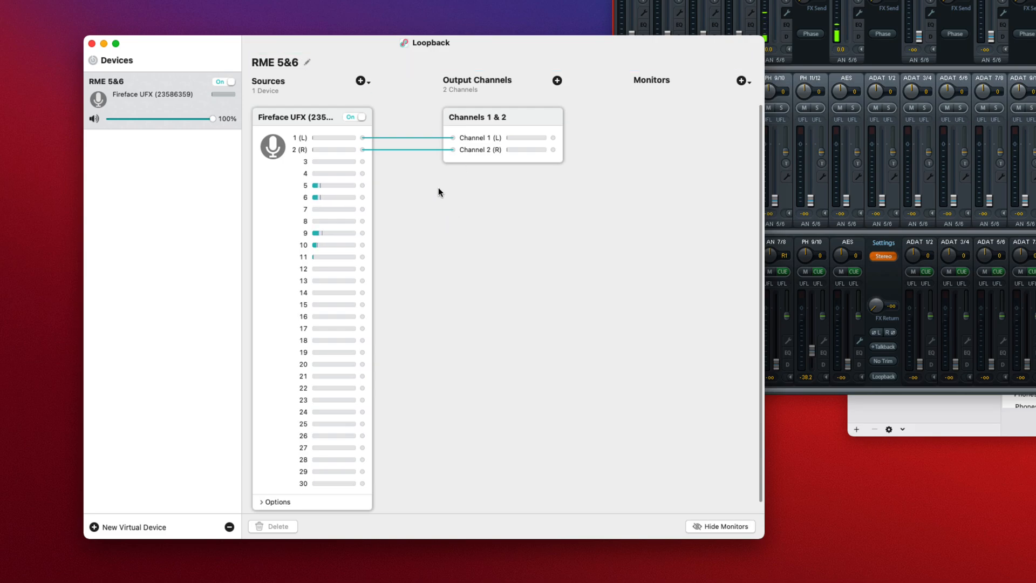
pyautogui.moveTo(411, 193)
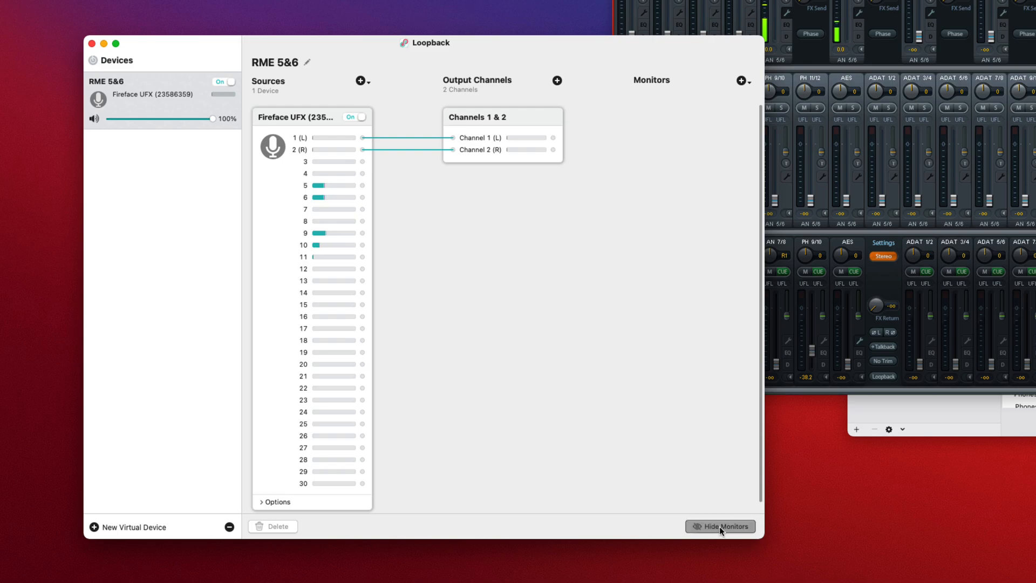
pyautogui.click(720, 525)
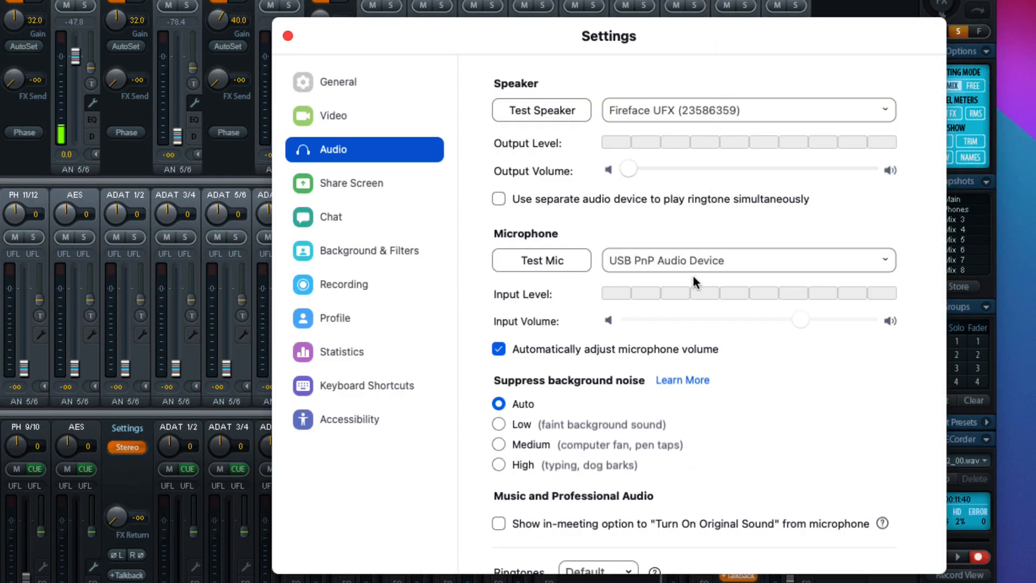
# Show Zoom's Microphone dropdown to pick the input device
pyautogui.click(747, 260)
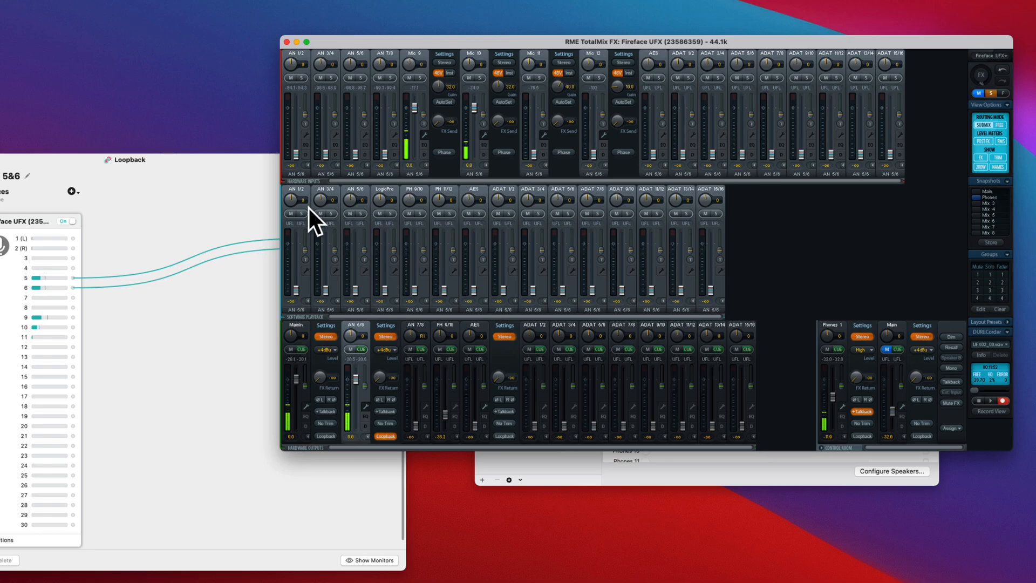
pyautogui.moveTo(352, 119)
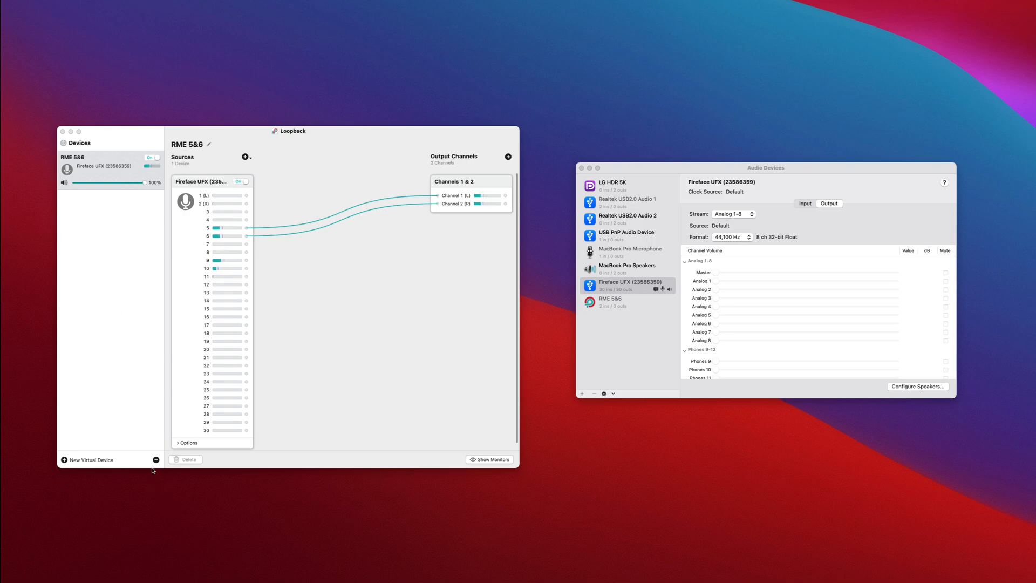
# Delete the RME 5&6 device and create a fresh Loopback Audio pass-thru device
pyautogui.click(186, 460)
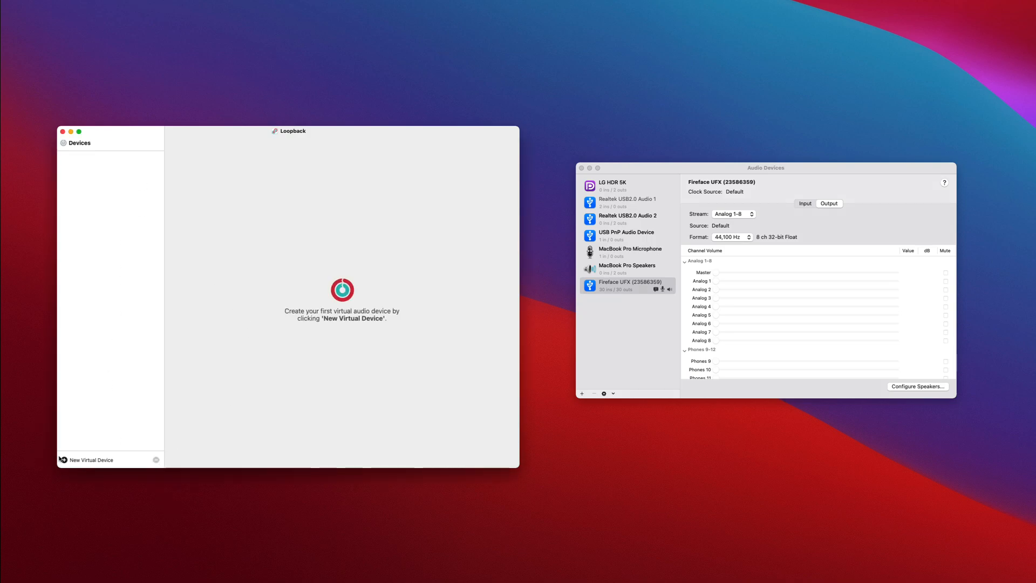
pyautogui.click(90, 460)
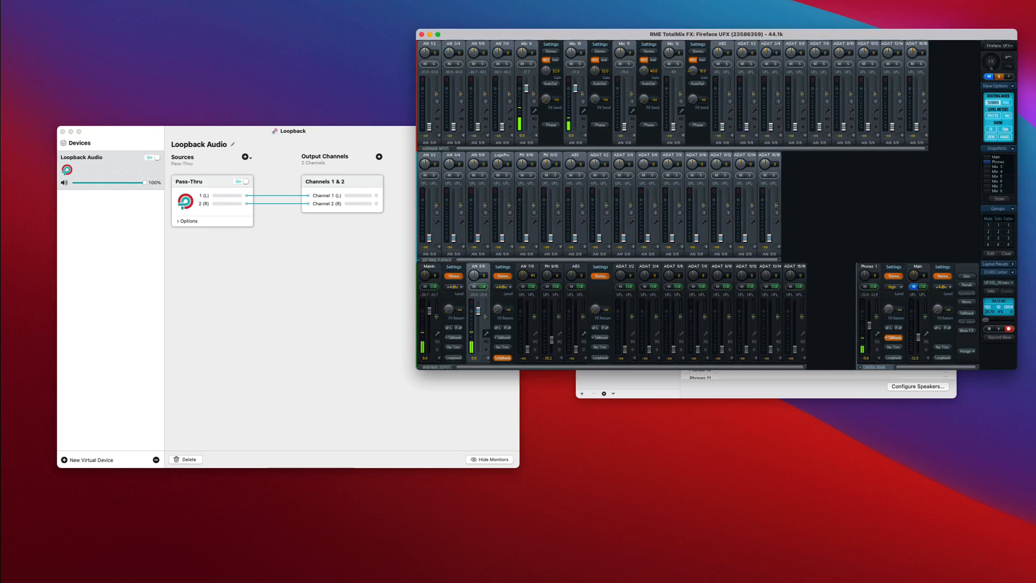
pyautogui.moveTo(709, 34); pyautogui.dragTo(709, 46)
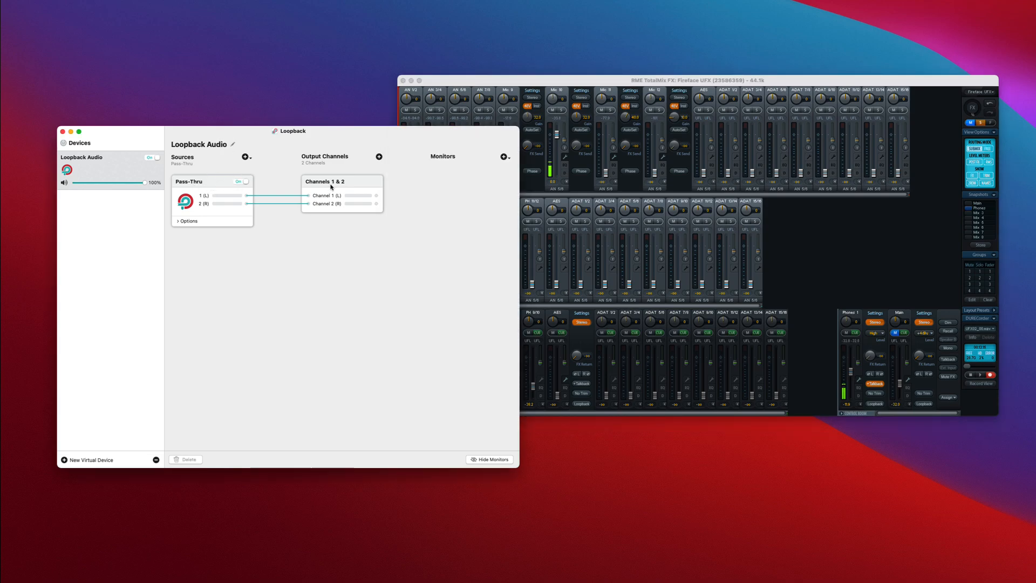
# Add the Fireface UFX as monitor, routing channels 1/2 to its channels 7/8
pyautogui.click(505, 157)
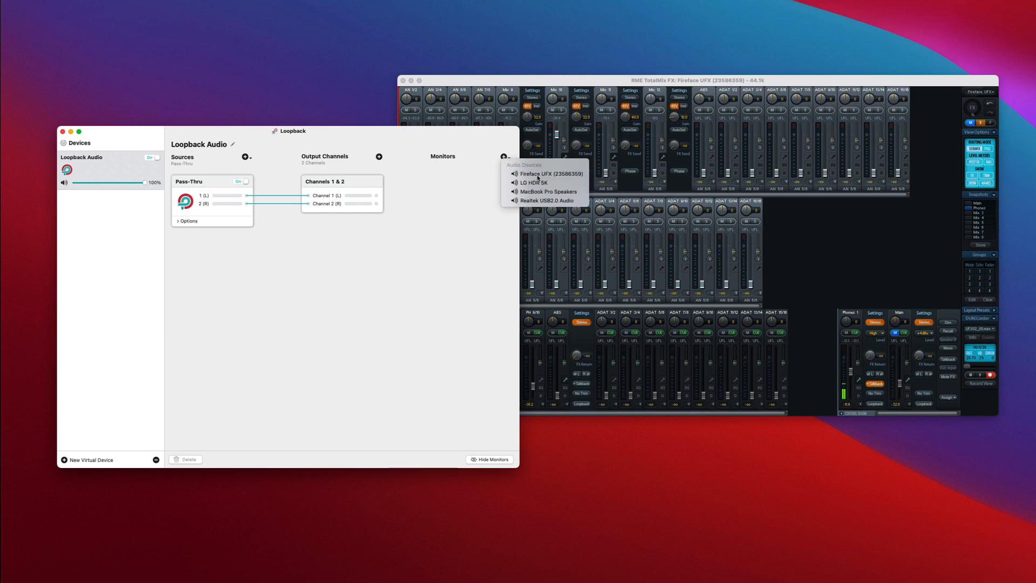
pyautogui.click(550, 173)
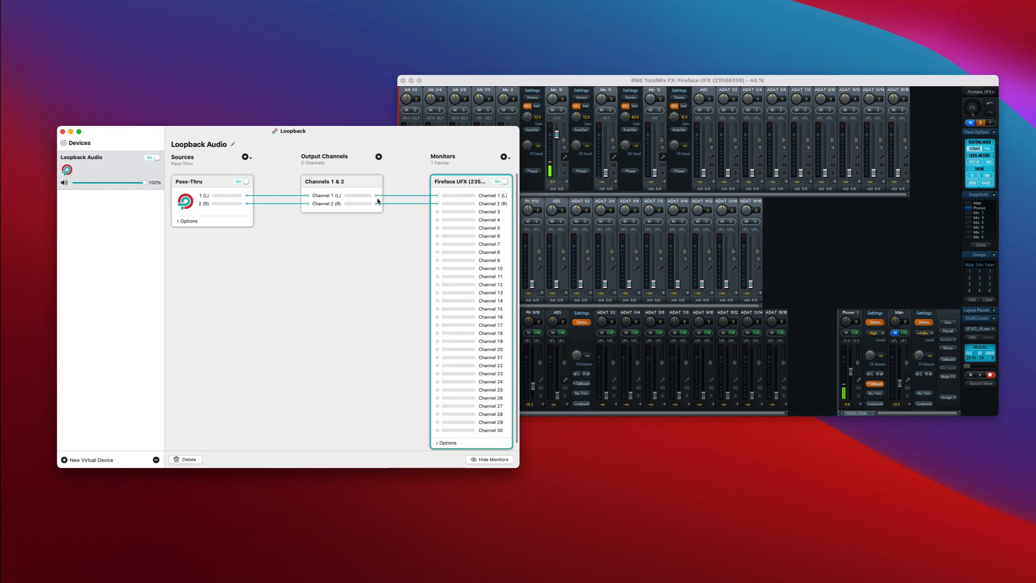
pyautogui.moveTo(376, 200); pyautogui.dragTo(448, 257)
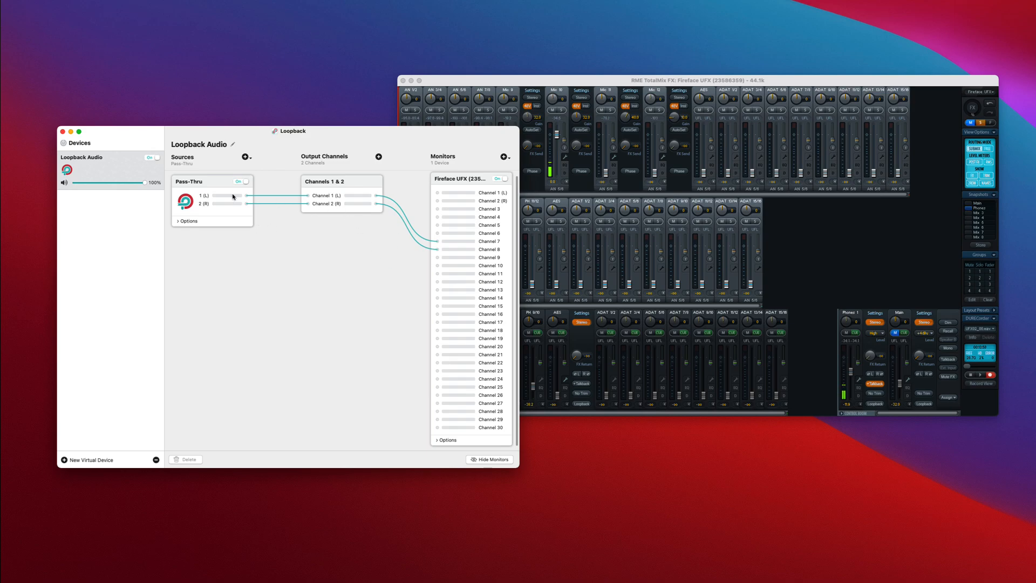
pyautogui.click(233, 143)
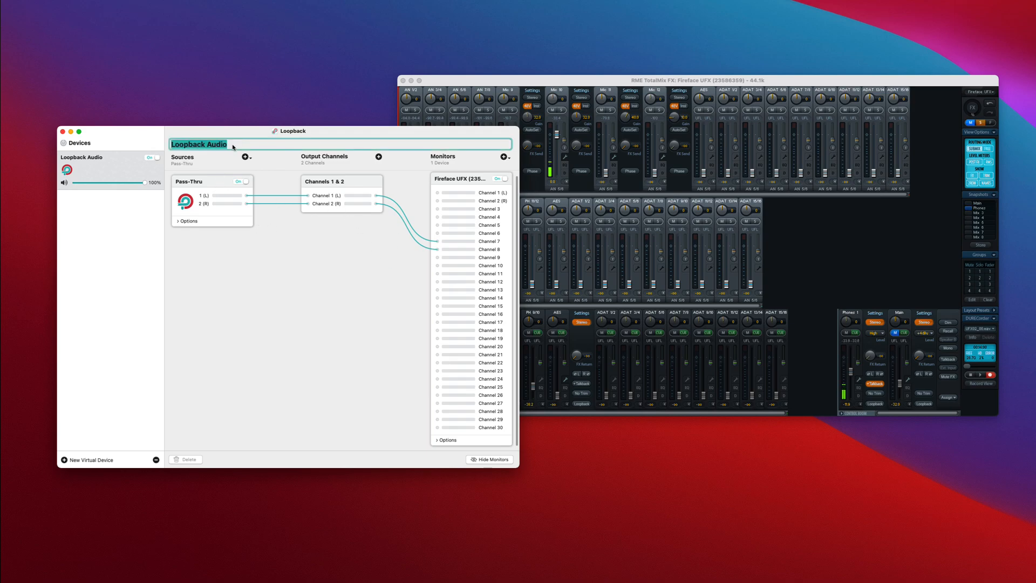
# Name the pass-thru virtual device 'TIDAL'
pyautogui.write('TIDAL')
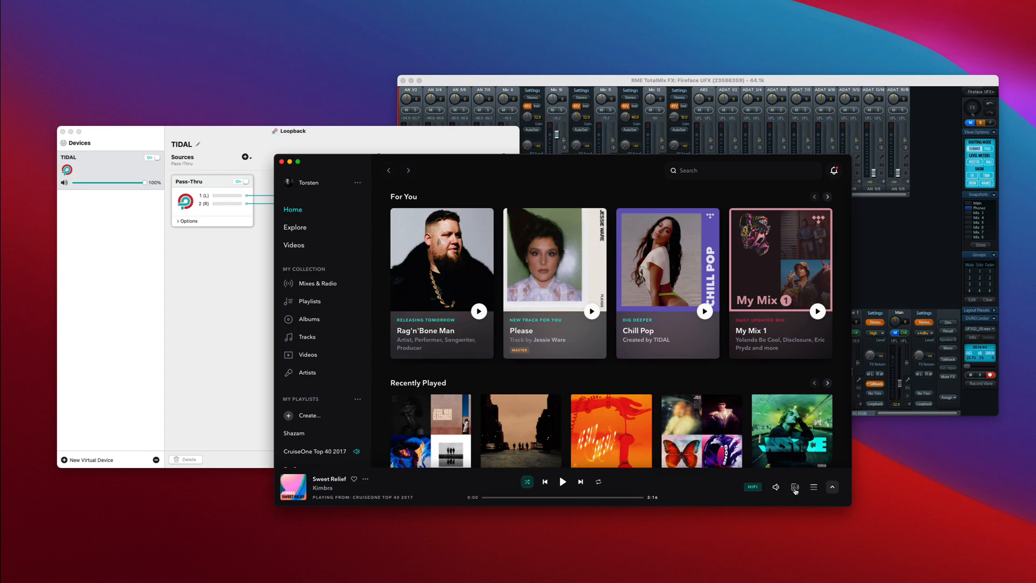
# Set TIDAL's sound output to the TIDAL virtual device and play Sweet Relief
pyautogui.click(795, 487)
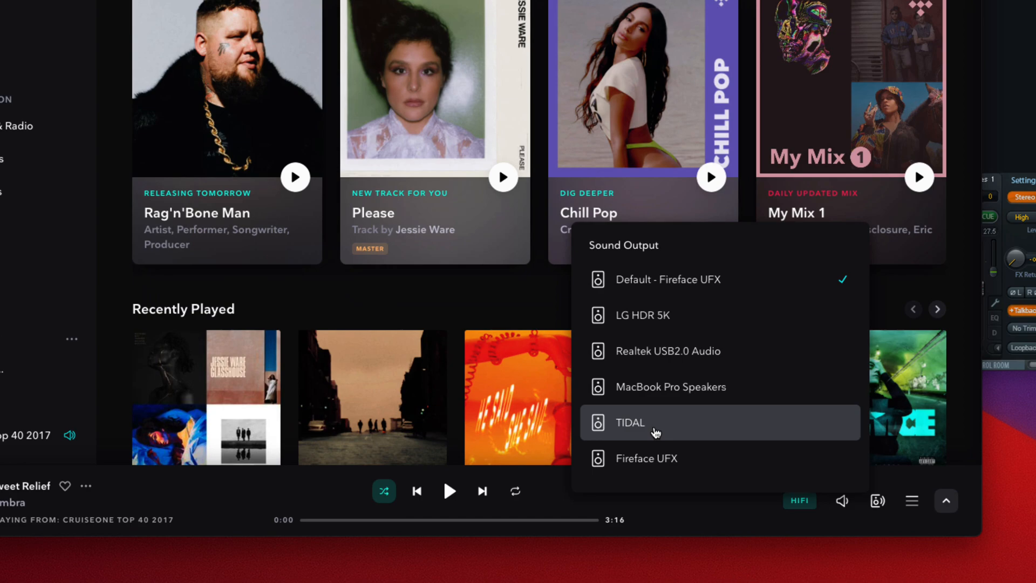
pyautogui.click(654, 423)
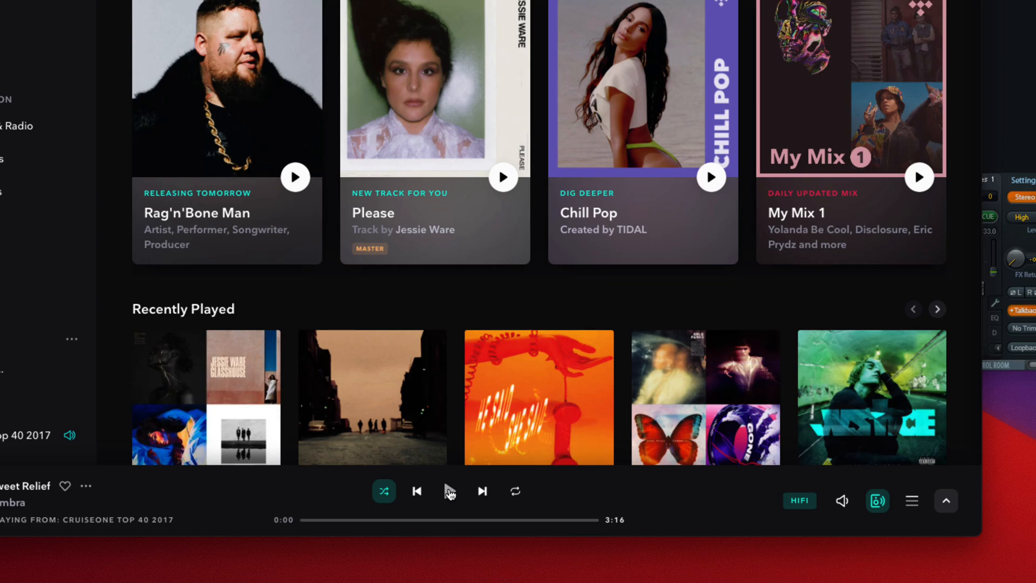
pyautogui.click(449, 491)
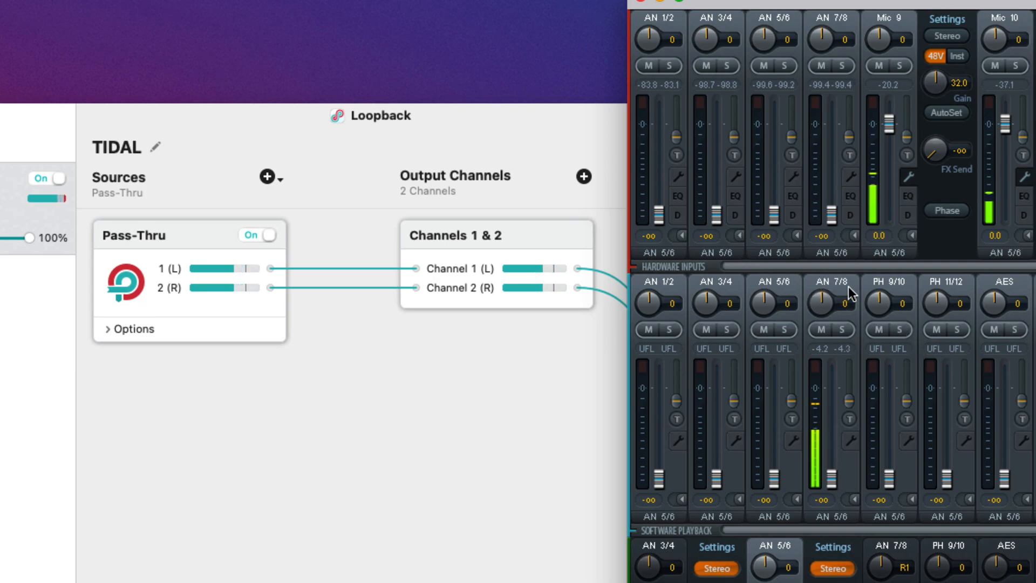
pyautogui.moveTo(821, 376)
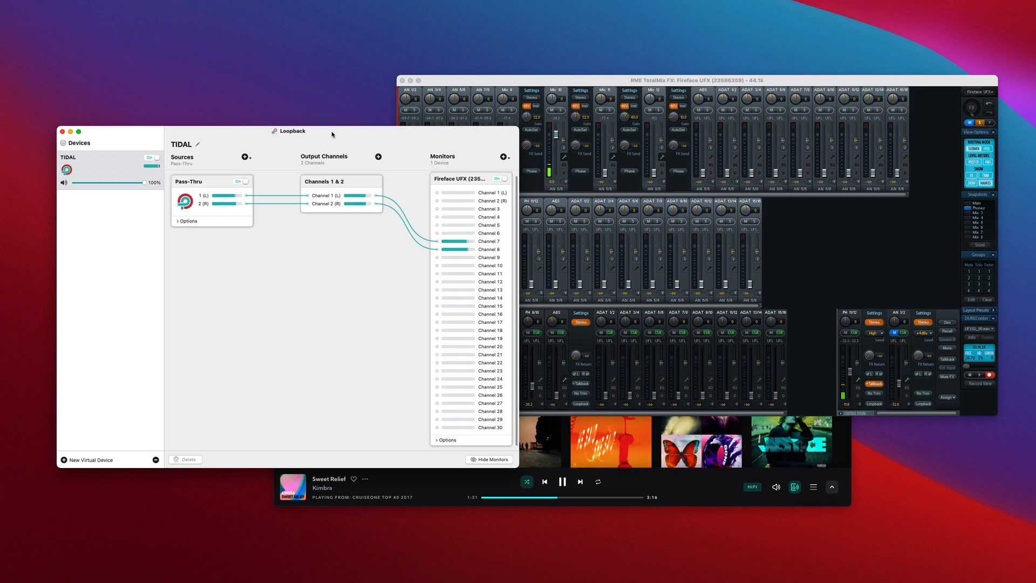
pyautogui.moveTo(646, 486)
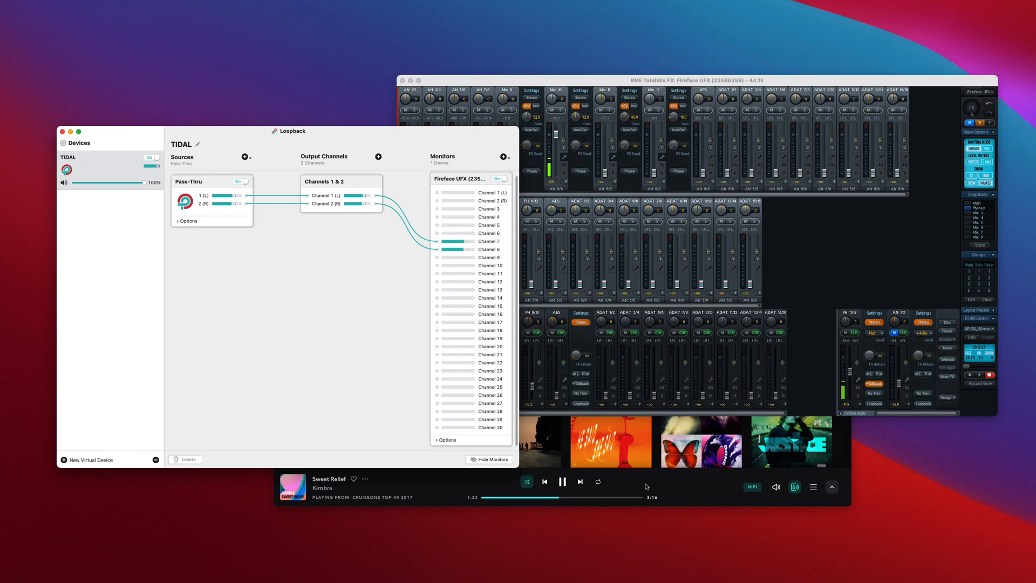